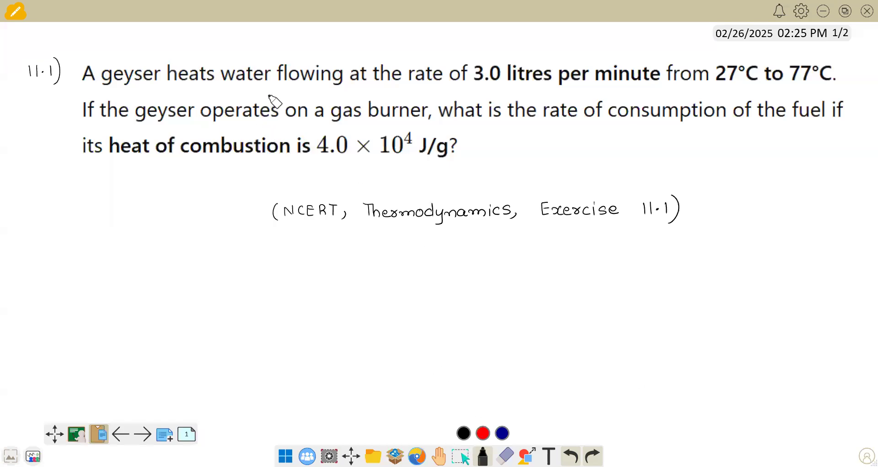
pyautogui.moveTo(395, 96)
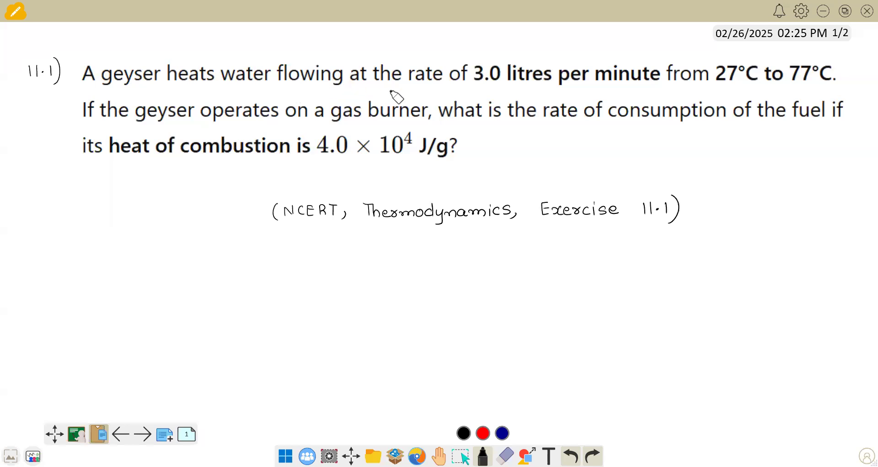
pyautogui.moveTo(637, 91)
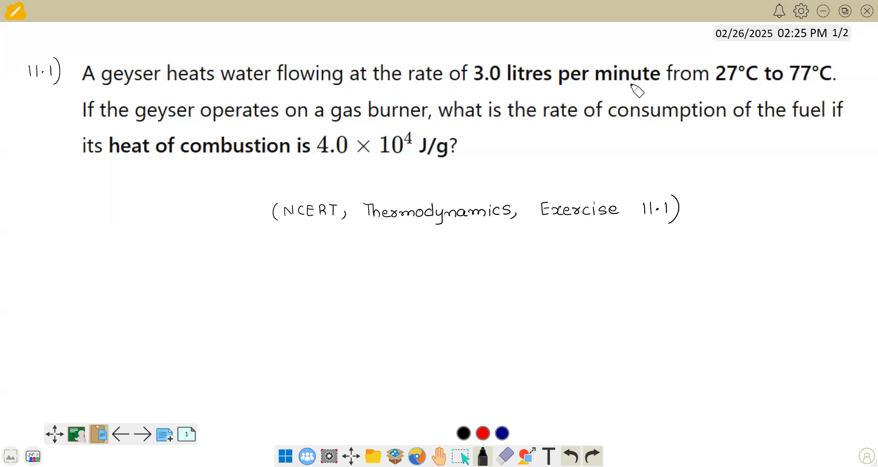
pyautogui.moveTo(795, 90)
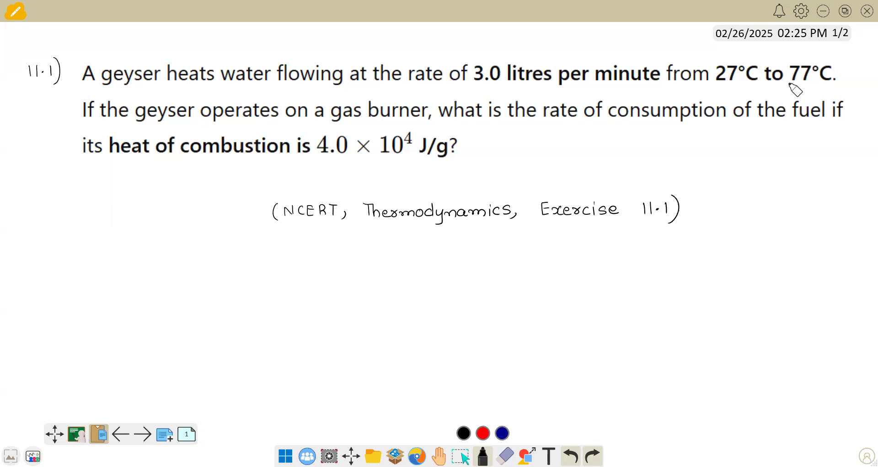
pyautogui.moveTo(158, 116)
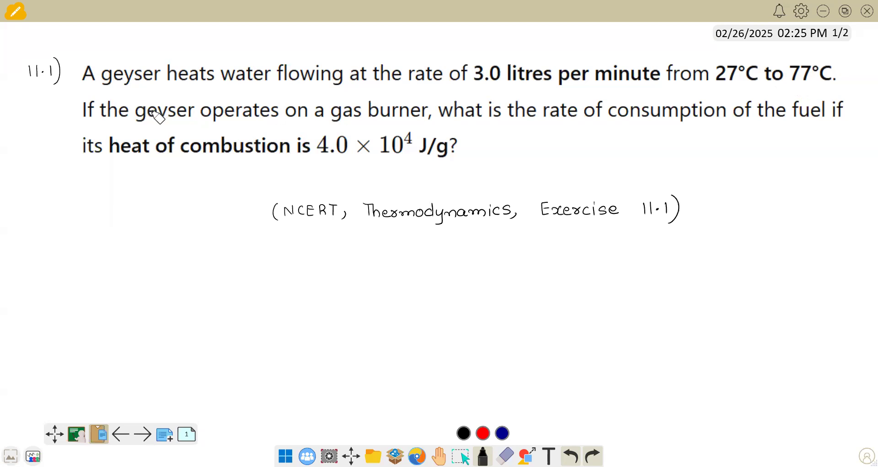
pyautogui.moveTo(404, 133)
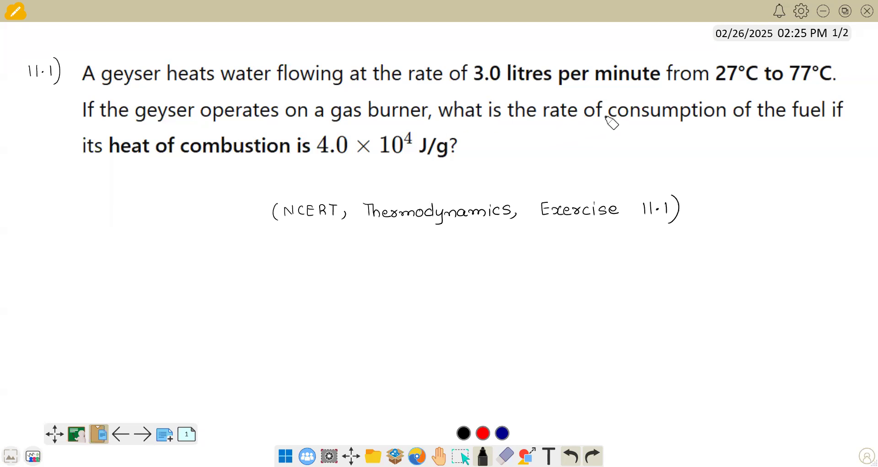
pyautogui.moveTo(721, 135)
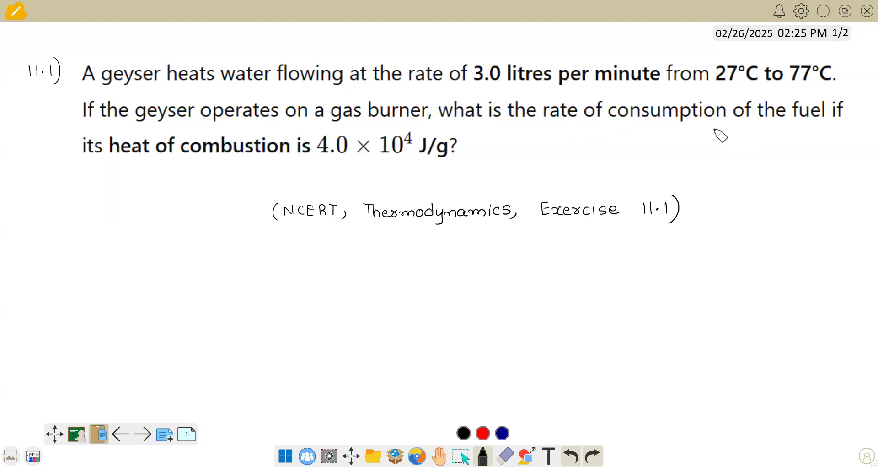
pyautogui.moveTo(157, 170)
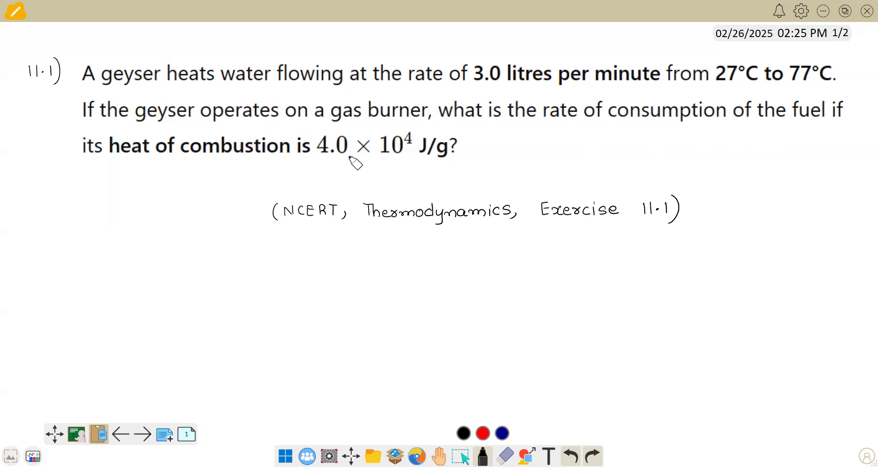
pyautogui.moveTo(222, 247)
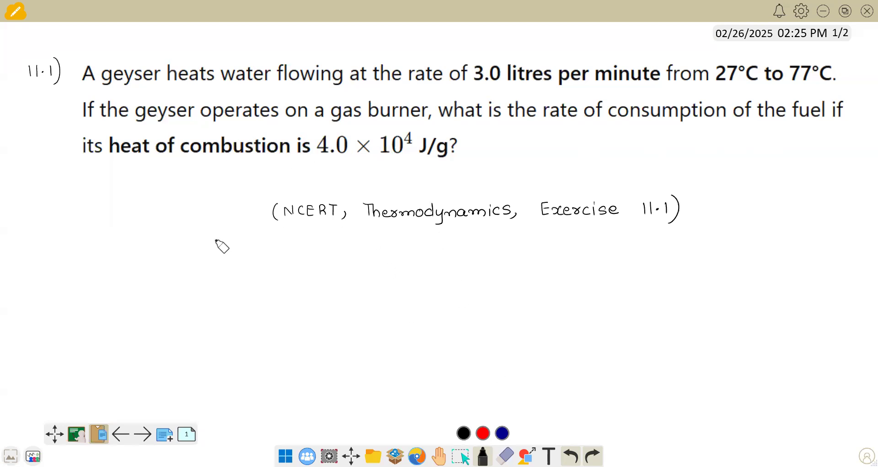
# On a blank page, write 'Sol:- 3 ltr per minute → 27°C to 77°C'.
pyautogui.click(164, 433)
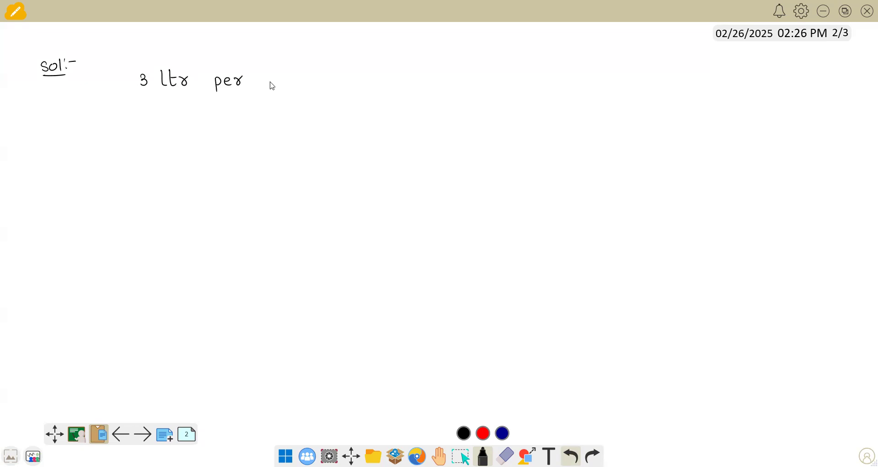
pyautogui.moveTo(269, 80); pyautogui.dragTo(322, 80)
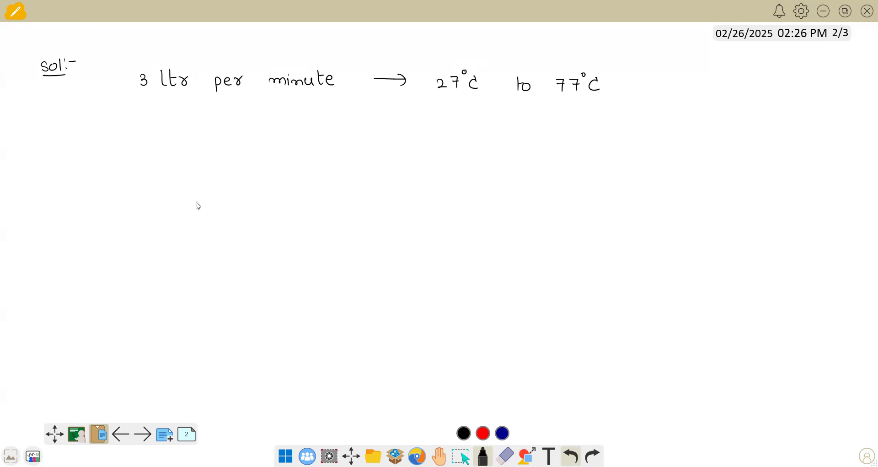
pyautogui.moveTo(137, 147)
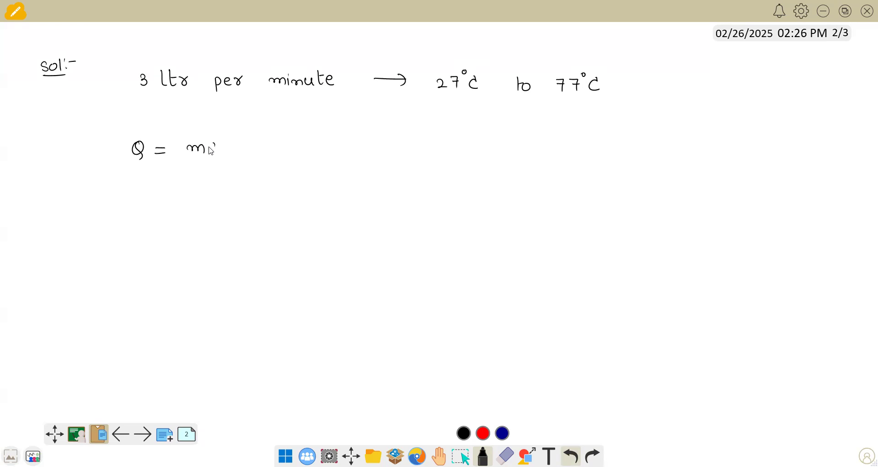
# Write Q = msΔT and ρwater = 1 g/cc = 1 g/ml.
pyautogui.moveTo(208, 149); pyautogui.dragTo(244, 148)
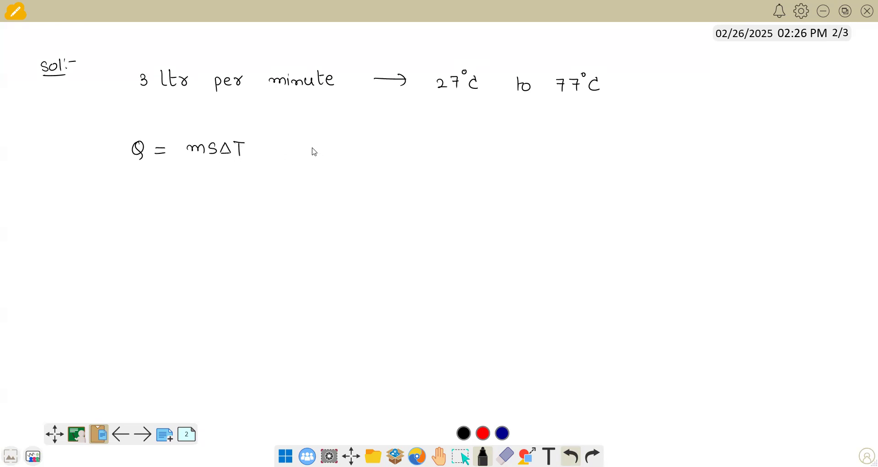
pyautogui.click(370, 147)
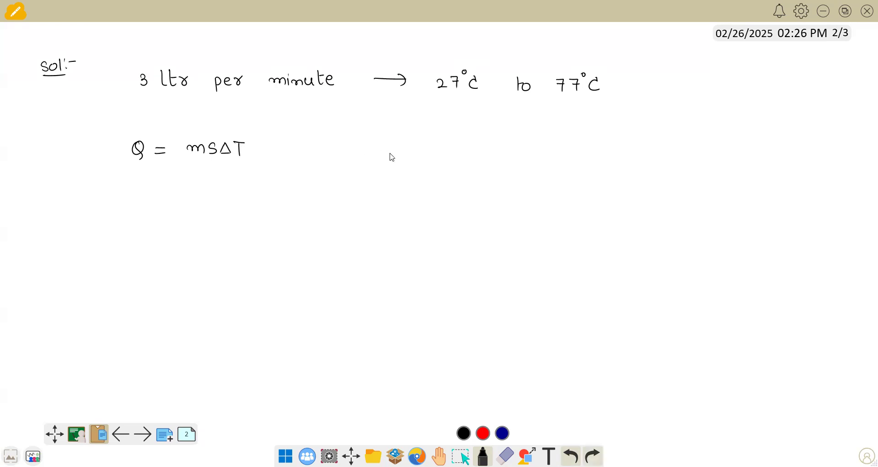
pyautogui.moveTo(389, 137); pyautogui.dragTo(426, 163)
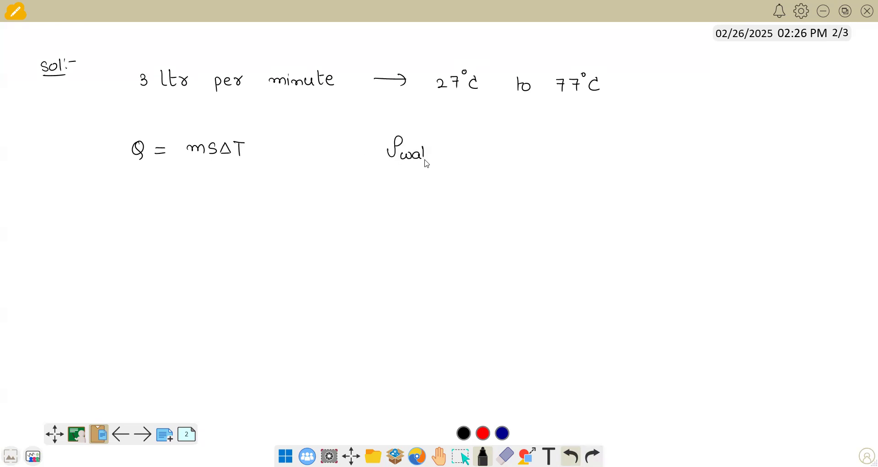
pyautogui.write('water = 1g/cc = 1g')
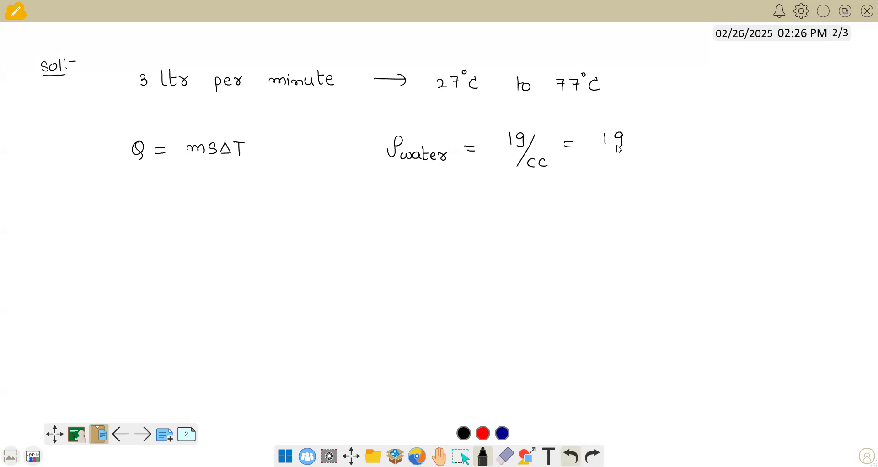
pyautogui.moveTo(625, 140); pyautogui.dragTo(656, 165)
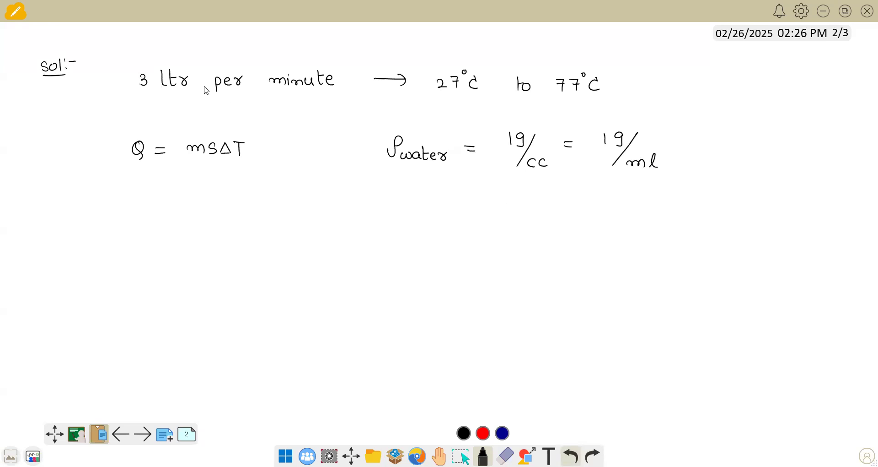
pyautogui.moveTo(648, 176)
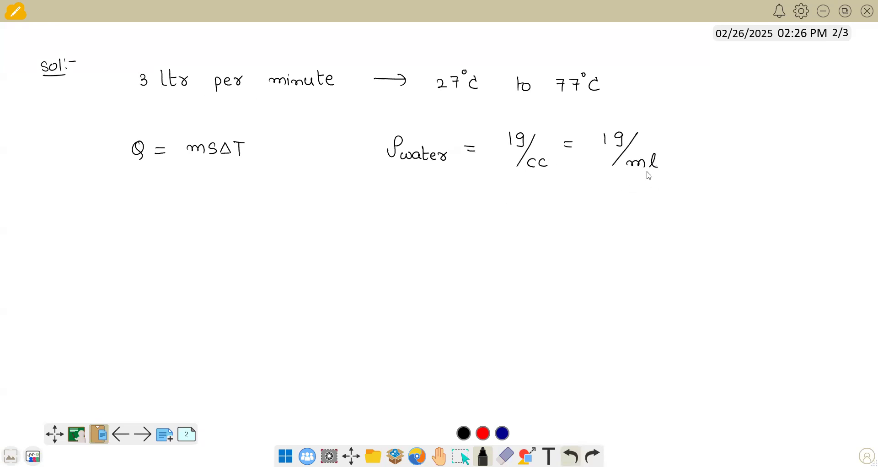
pyautogui.moveTo(371, 164)
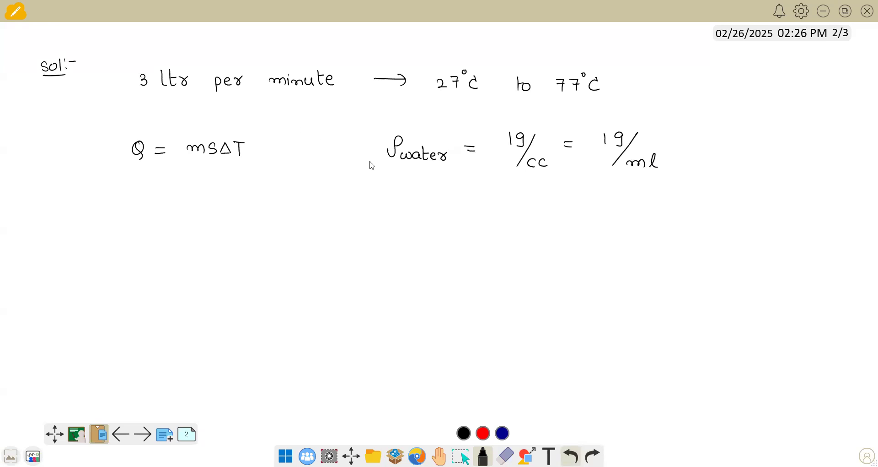
pyautogui.moveTo(472, 217)
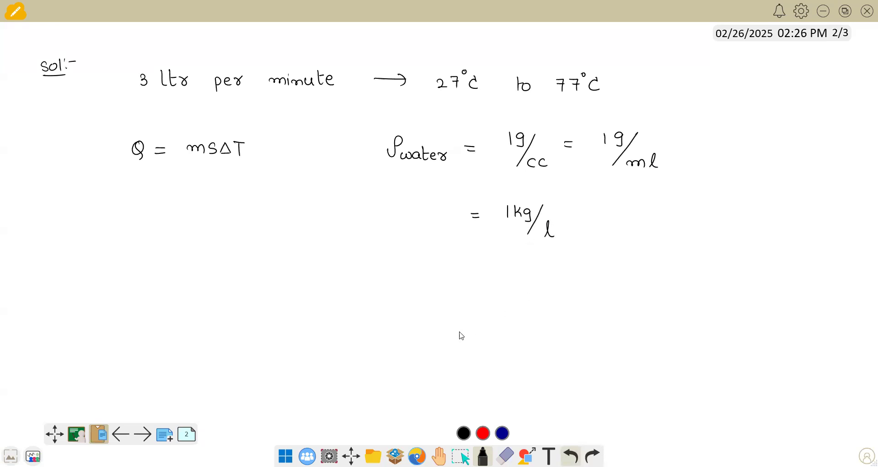
pyautogui.moveTo(658, 220)
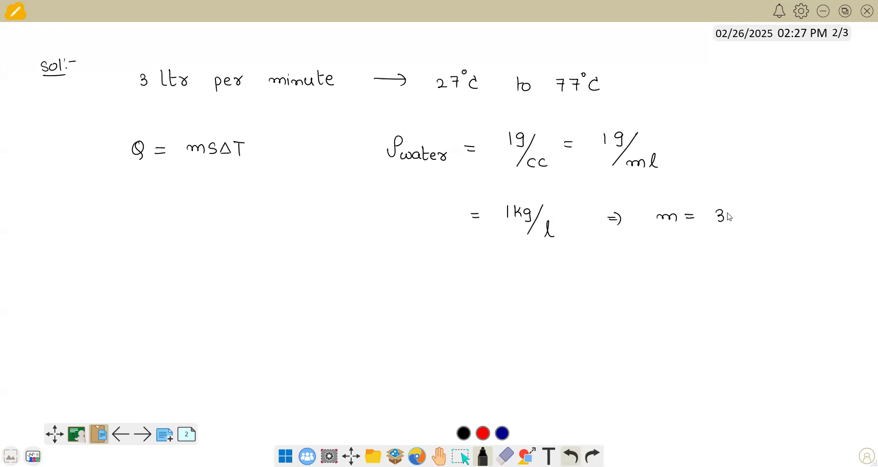
# Extend the density to 1 kg/l and begin writing specific heat S = 4.18.
pyautogui.write('kg')
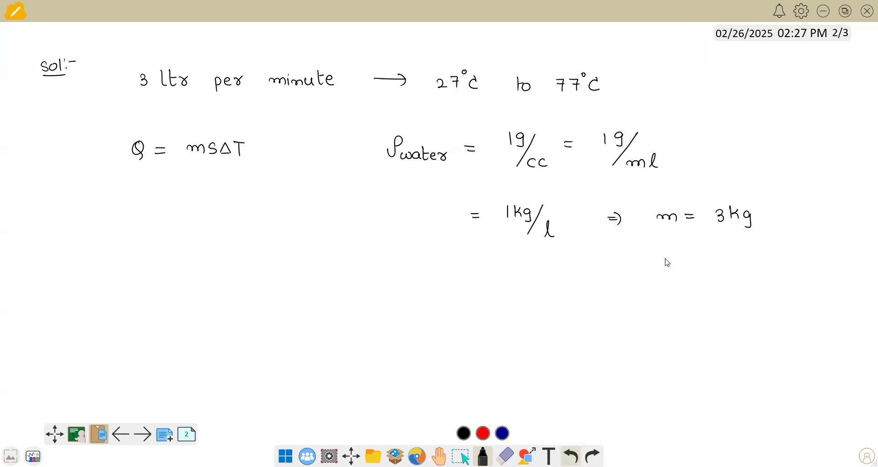
pyautogui.write('S =')
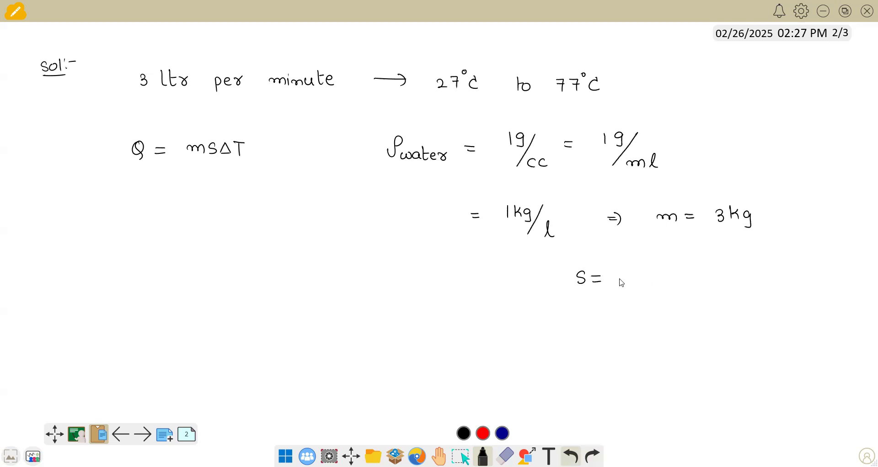
pyautogui.write('4.18')
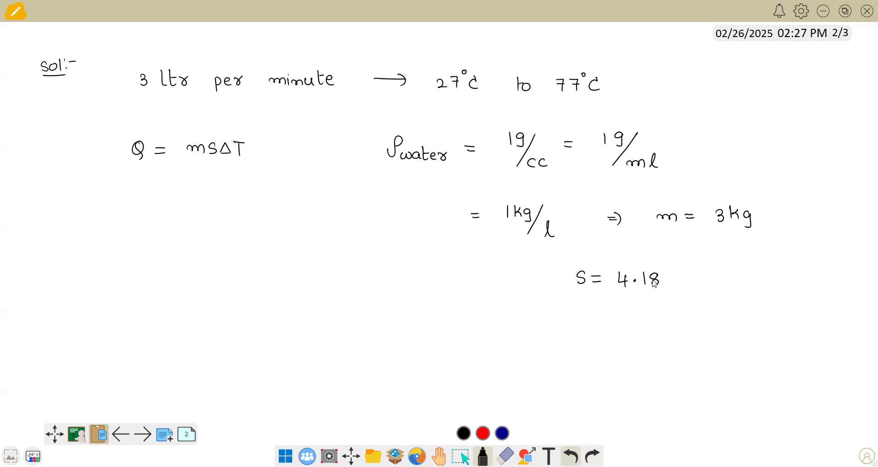
pyautogui.moveTo(619, 304)
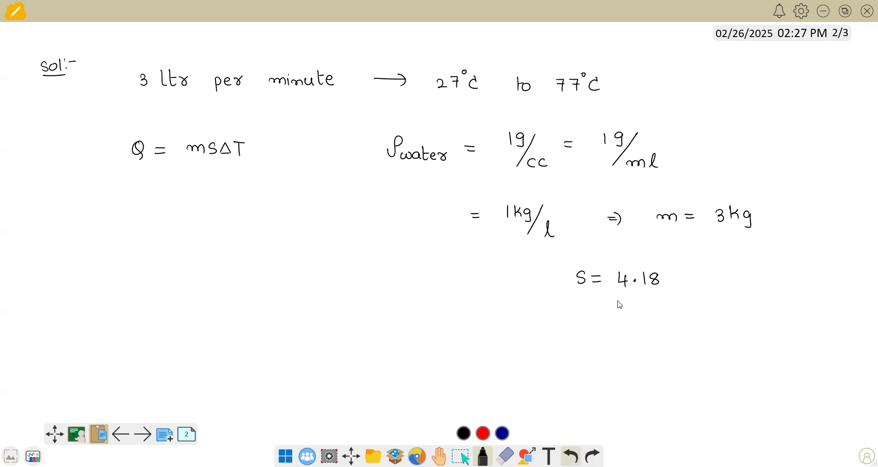
pyautogui.moveTo(680, 295)
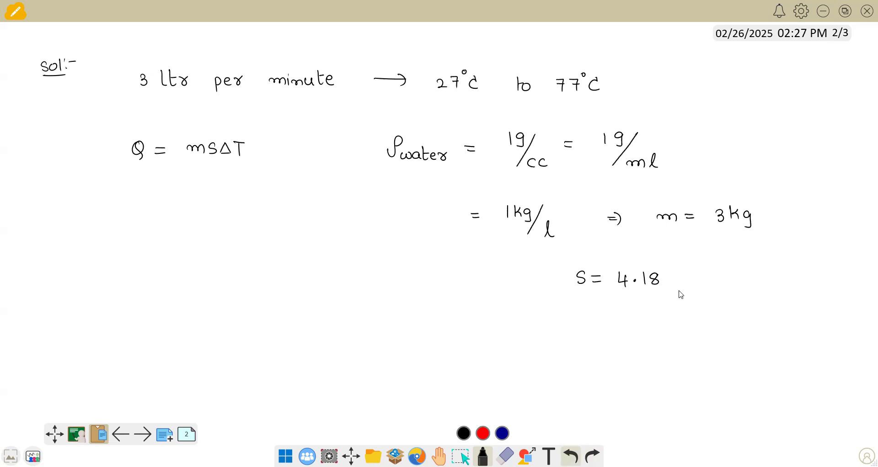
pyautogui.moveTo(684, 322)
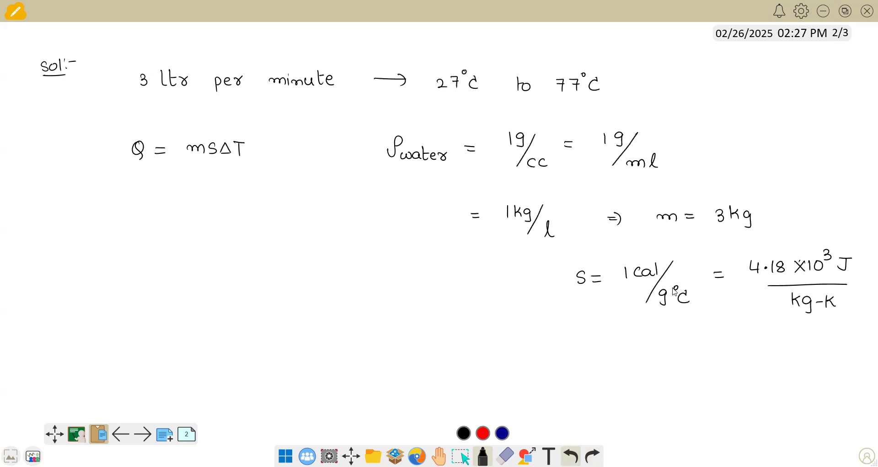
pyautogui.moveTo(828, 318)
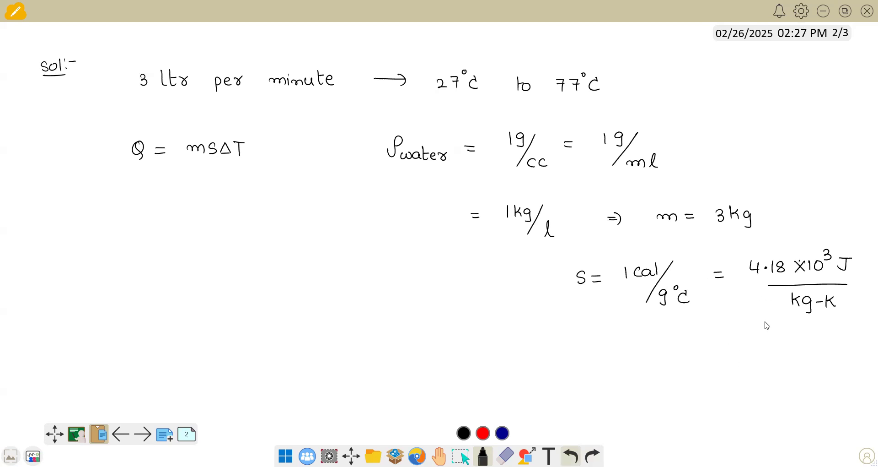
pyautogui.moveTo(813, 315)
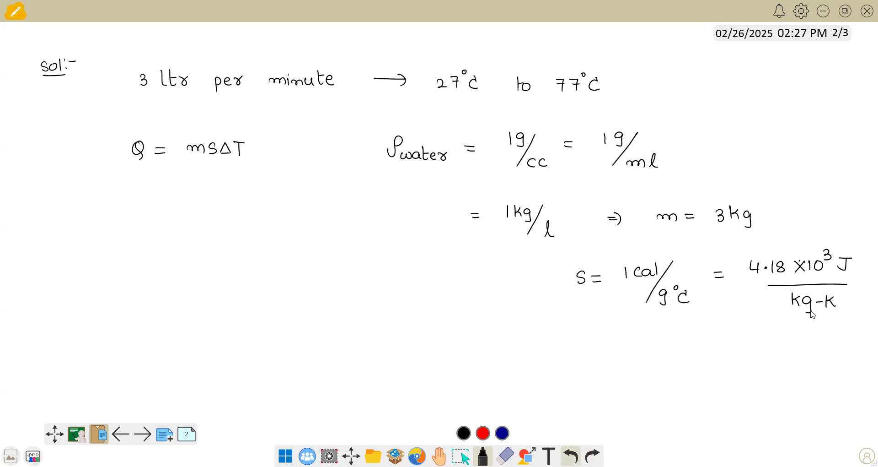
pyautogui.moveTo(282, 317)
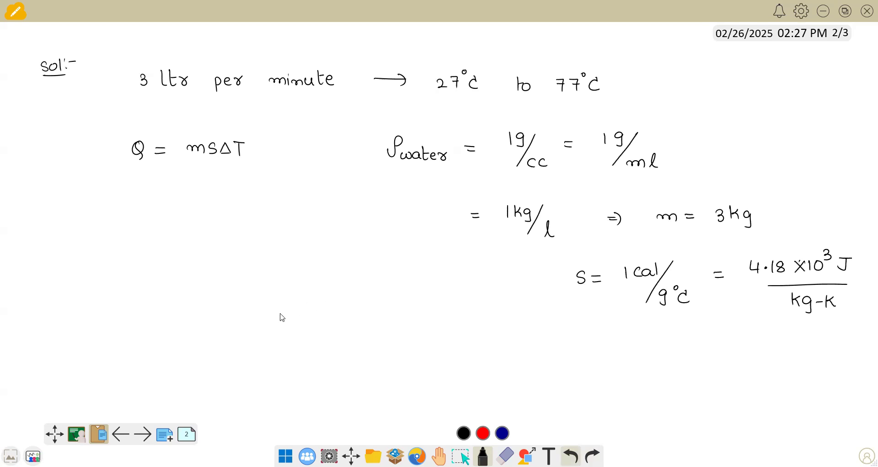
pyautogui.moveTo(232, 213)
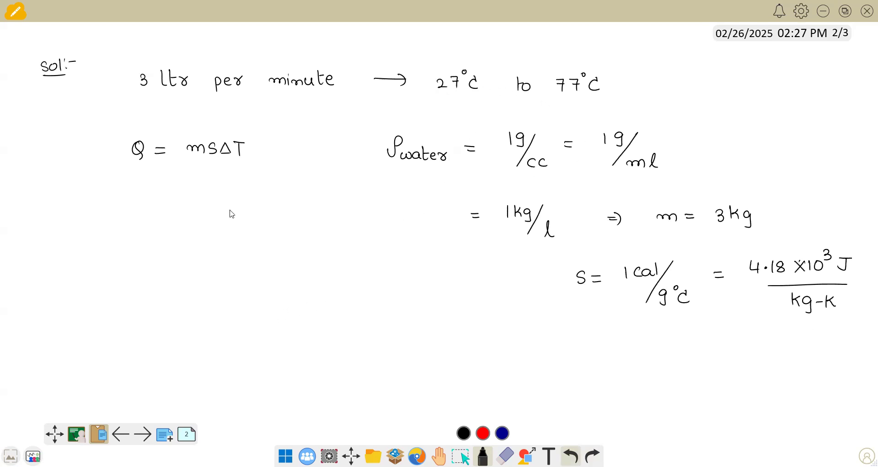
pyautogui.moveTo(57, 215)
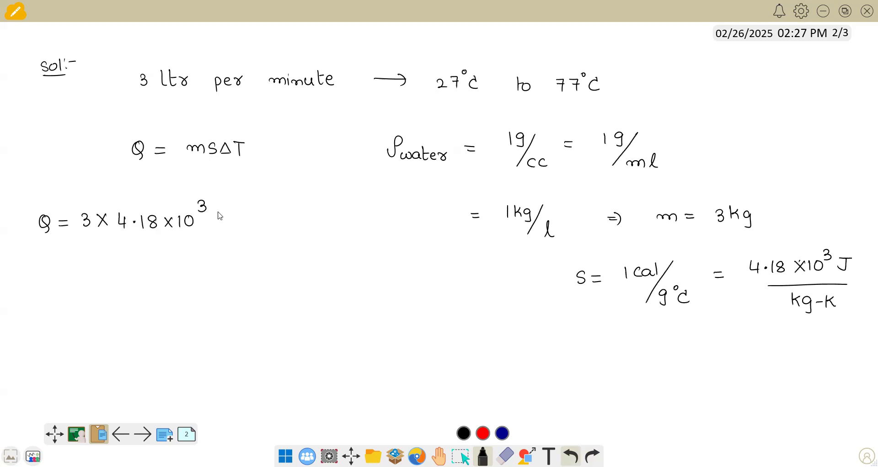
# Complete Q = 3 × 4.18×10³ × 50 = 627×10³ J, then revisit the question page.
pyautogui.moveTo(219, 216); pyautogui.dragTo(230, 235)
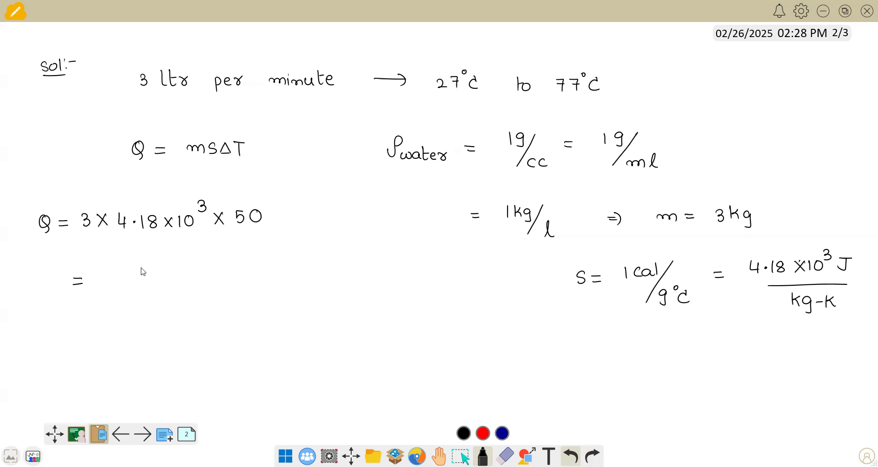
pyautogui.moveTo(142, 280)
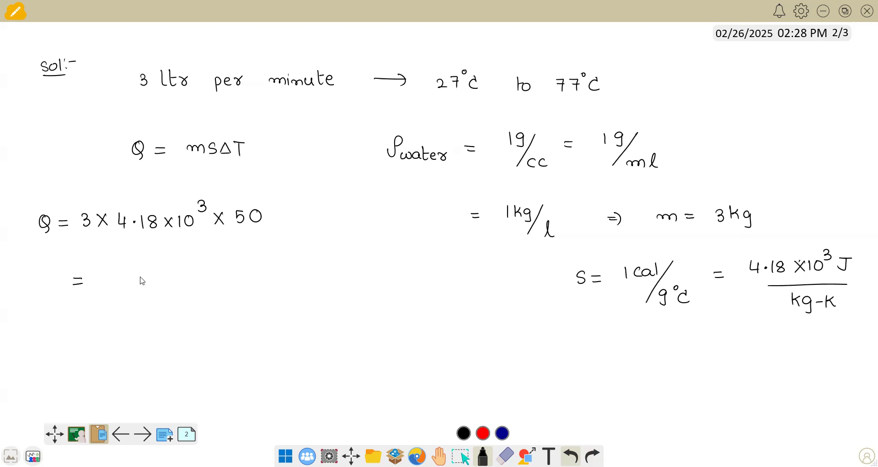
pyautogui.moveTo(164, 253)
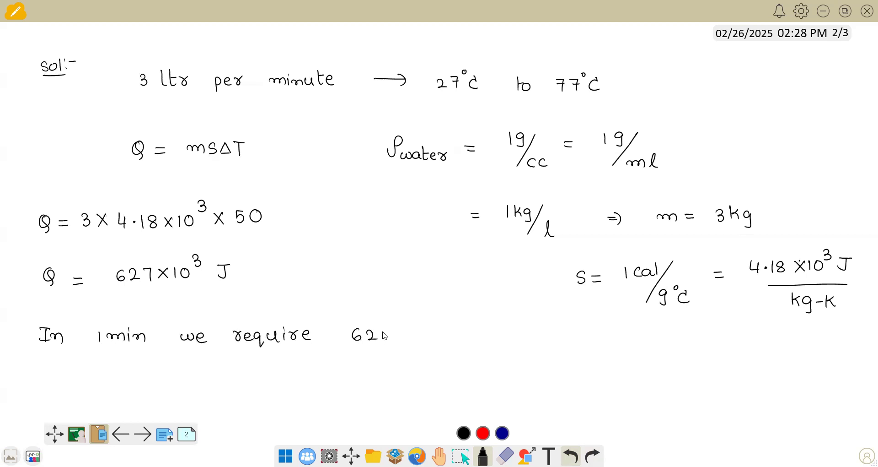
pyautogui.write('627×10³')
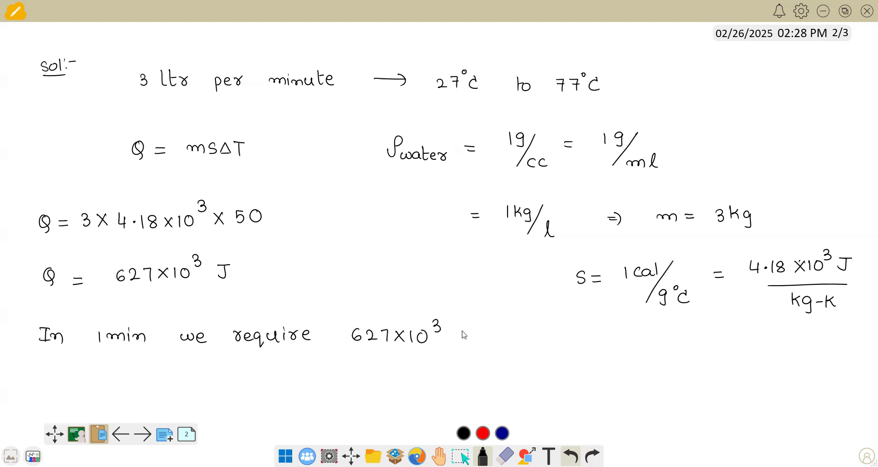
pyautogui.moveTo(449, 336); pyautogui.dragTo(465, 331)
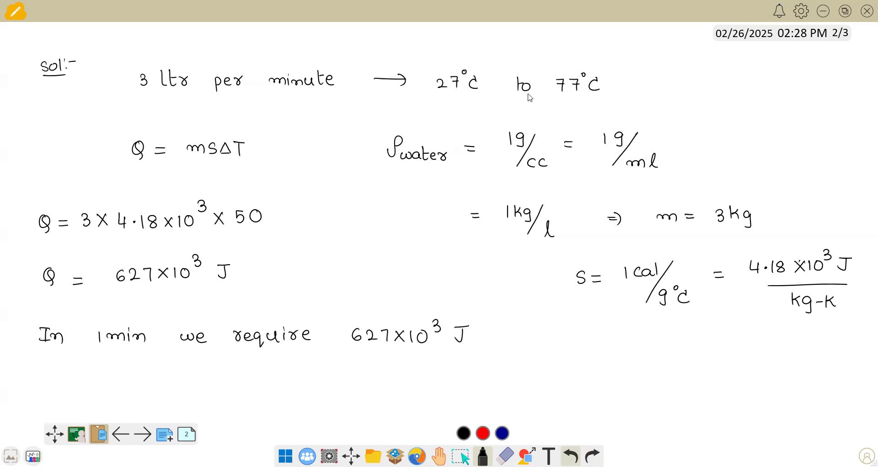
pyautogui.moveTo(488, 113)
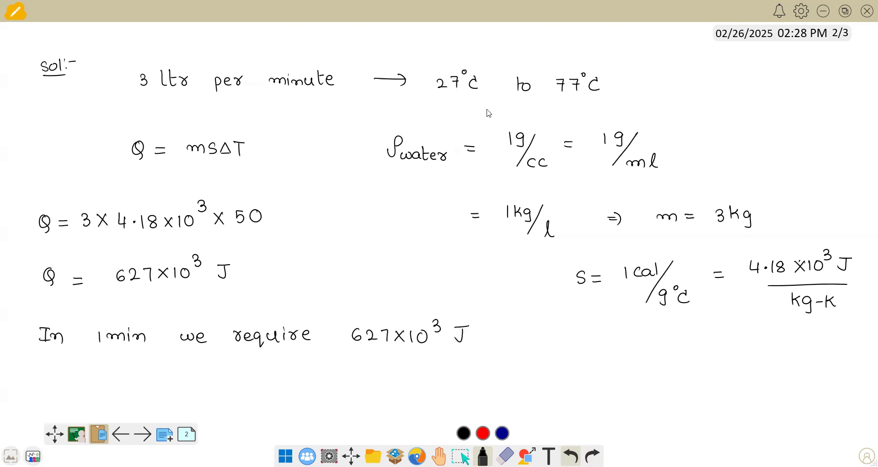
pyautogui.click(119, 434)
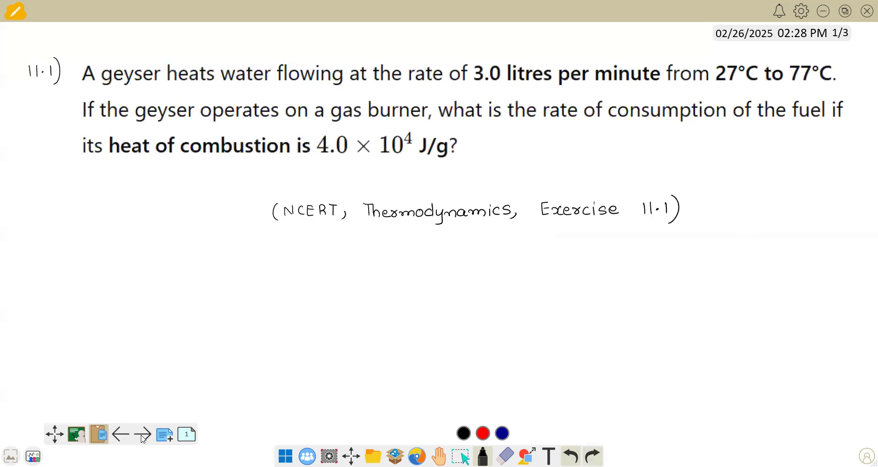
pyautogui.moveTo(140, 435)
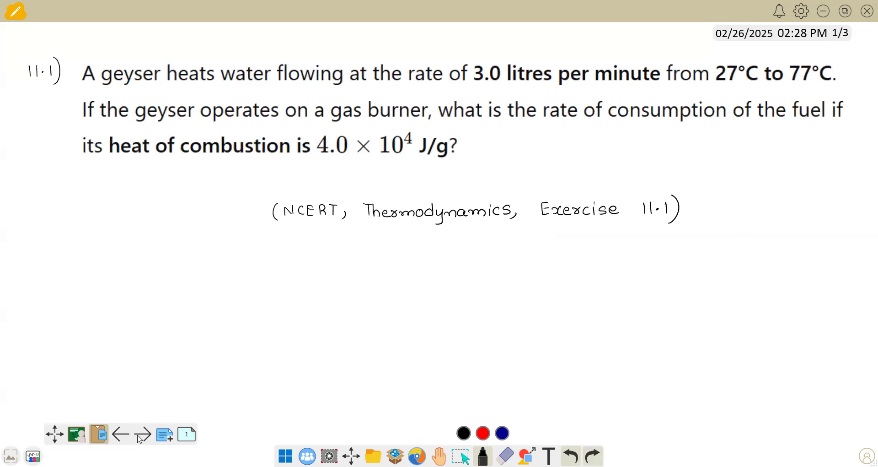
pyautogui.click(164, 433)
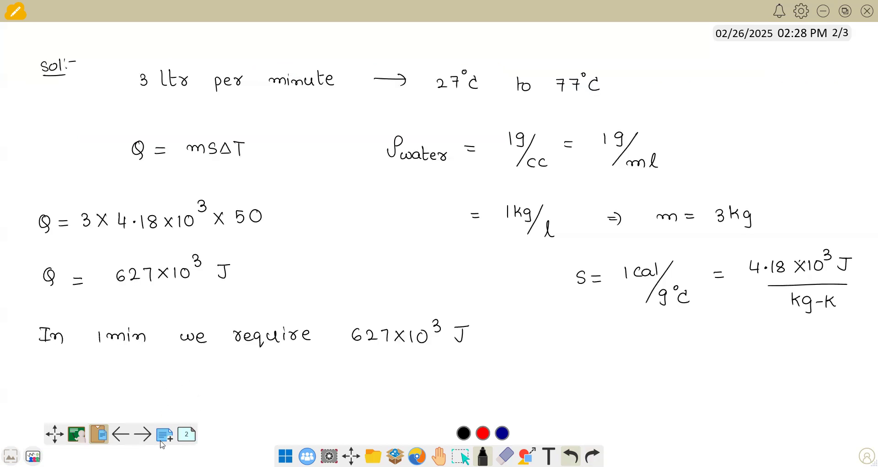
pyautogui.click(164, 433)
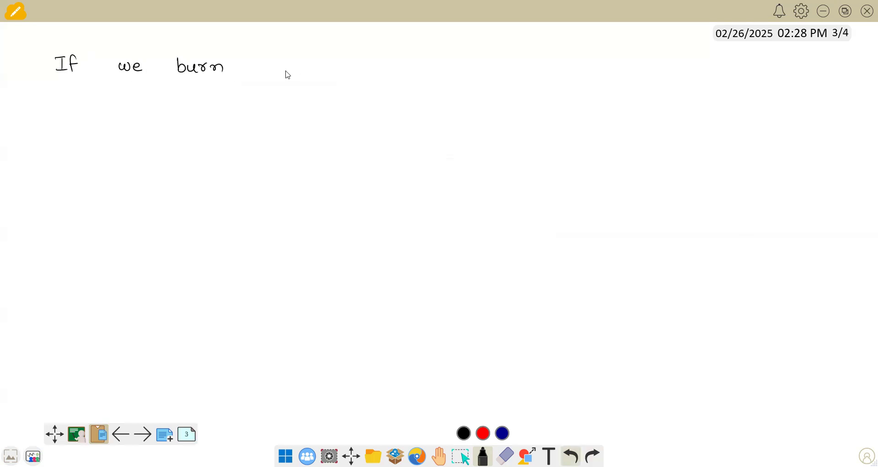
# Write that burning 1 gram of fuel gives 4×10⁴ J, checking the previous page.
pyautogui.moveTo(278, 73); pyautogui.dragTo(331, 73)
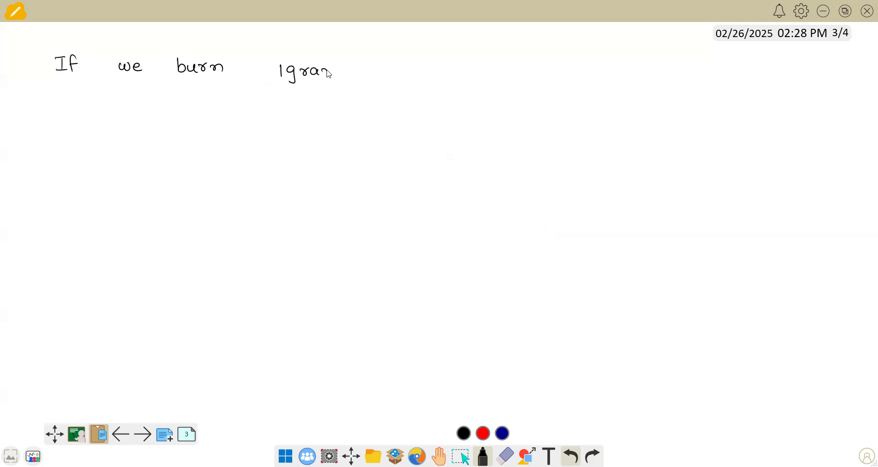
pyautogui.write('m of fuel, we get 4x10^4 J')
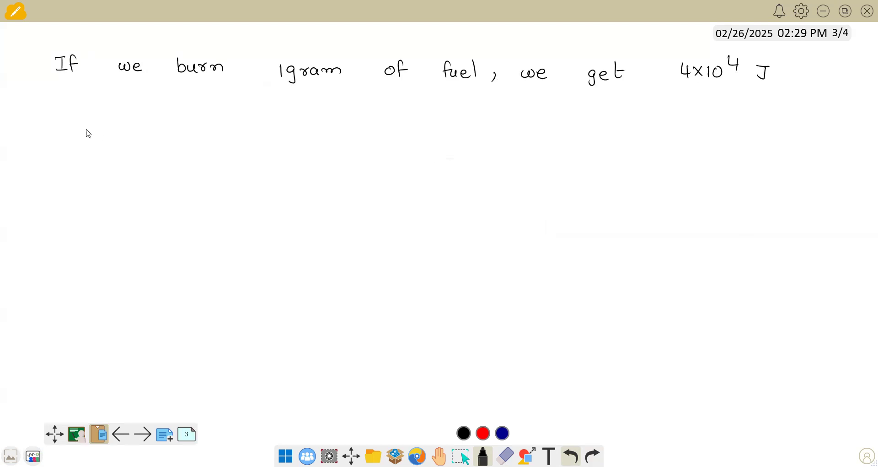
pyautogui.moveTo(67, 134); pyautogui.dragTo(142, 138)
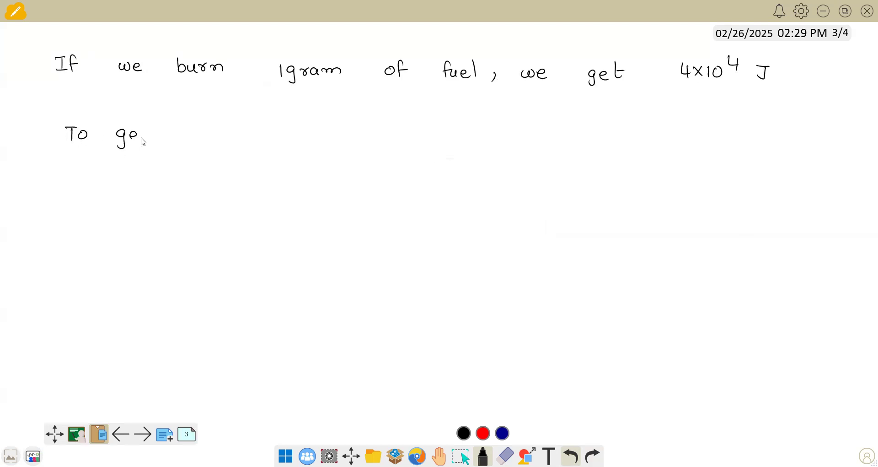
pyautogui.click(119, 433)
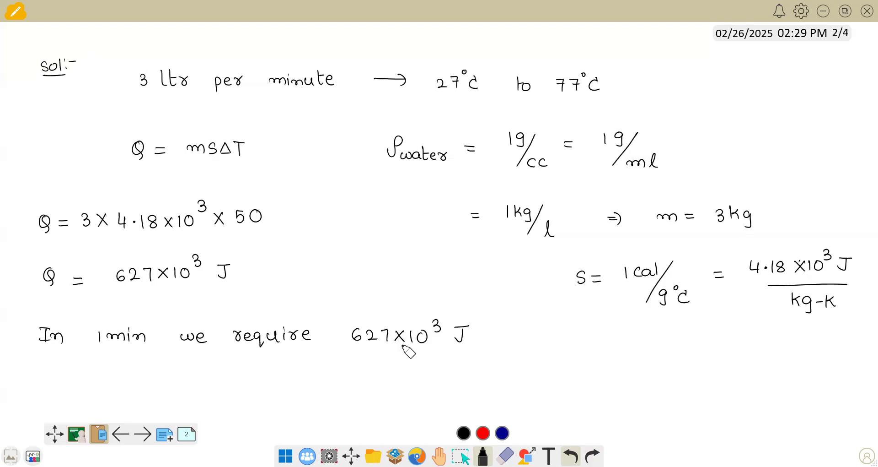
pyautogui.click(142, 433)
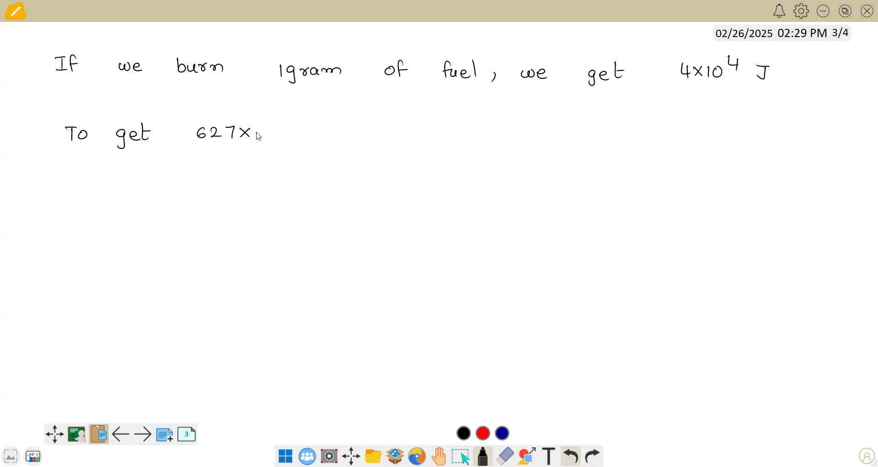
# Write that burning 627×10³ J needs 627×10³ / 4×10⁴ grams.
pyautogui.write('10^3 J heat, we')
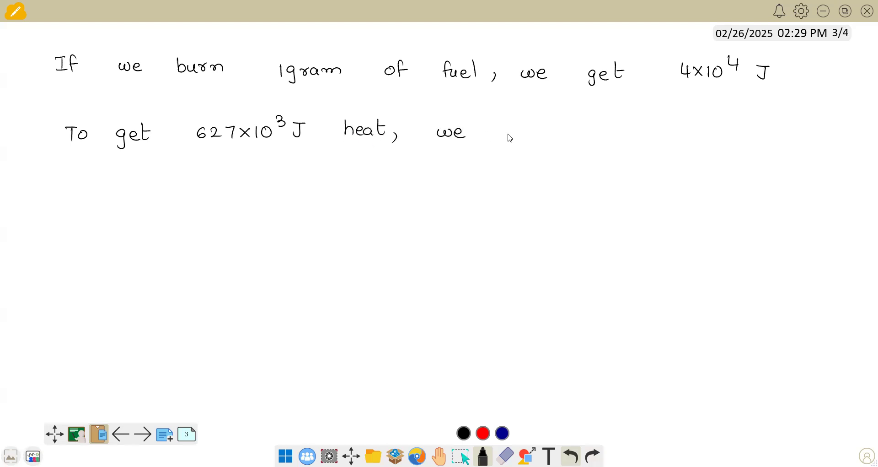
pyautogui.write('need')
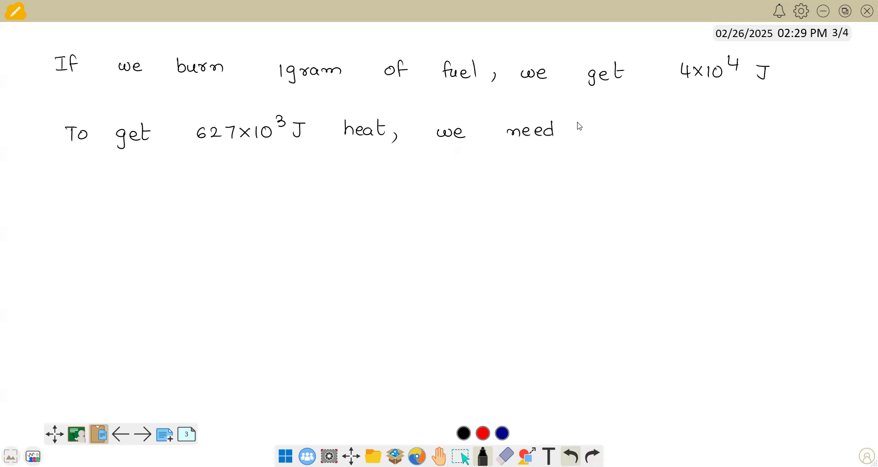
pyautogui.write('to burn')
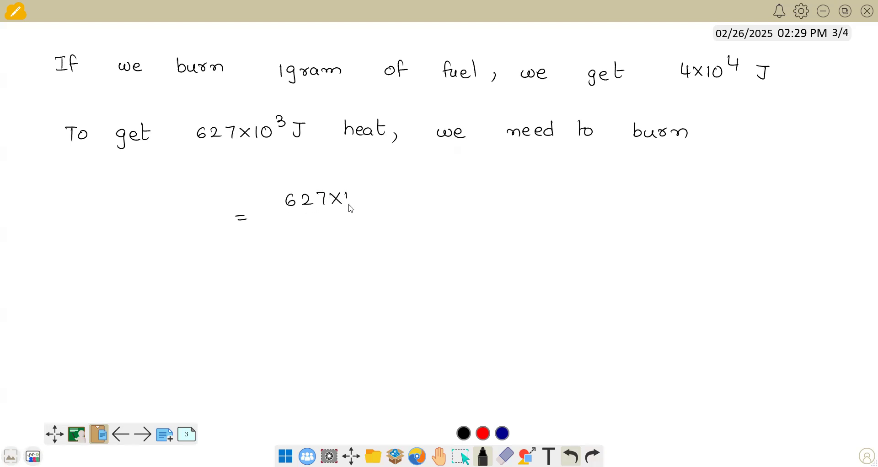
pyautogui.moveTo(347, 201); pyautogui.dragTo(385, 217)
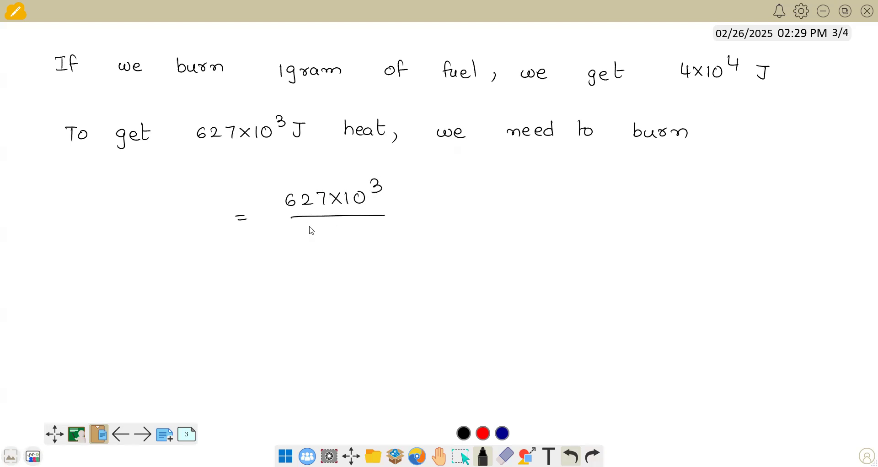
pyautogui.write('4×10')
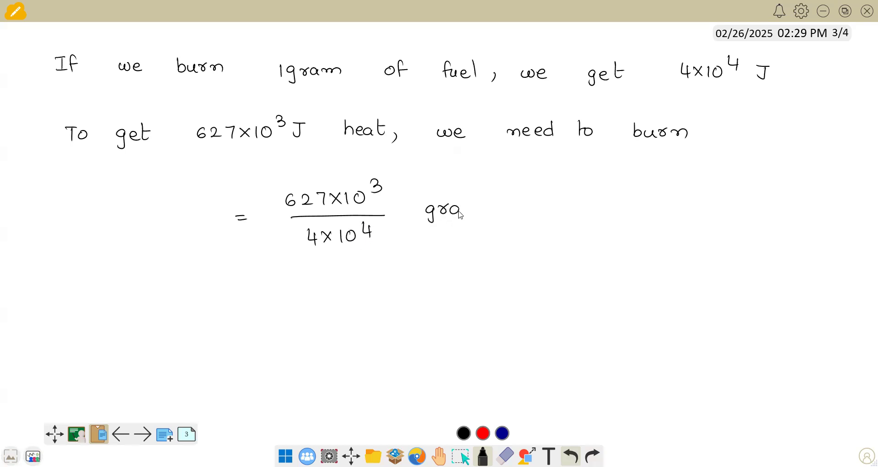
pyautogui.write('ms')
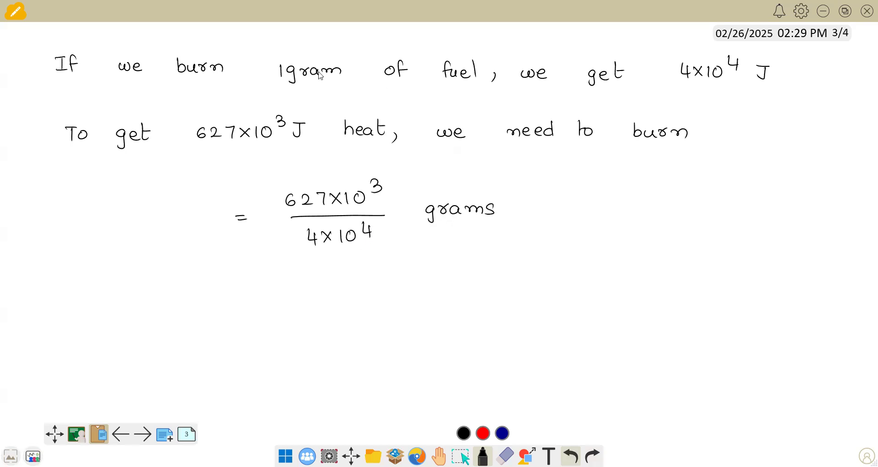
pyautogui.moveTo(670, 115)
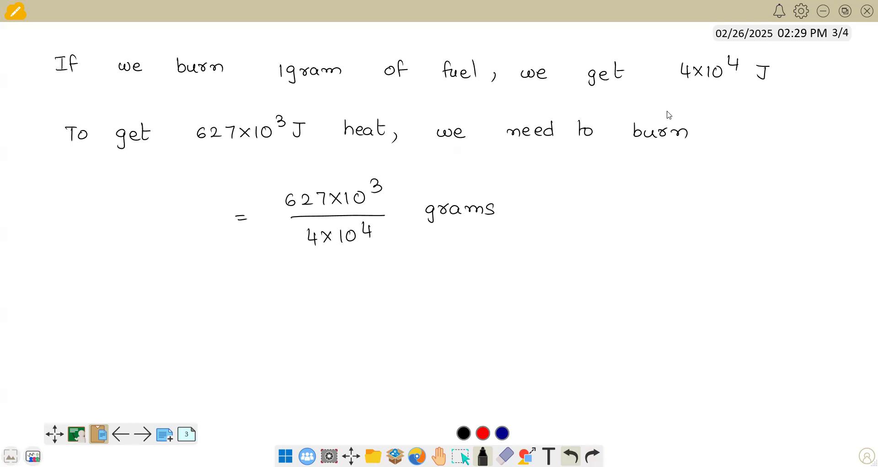
pyautogui.moveTo(324, 90)
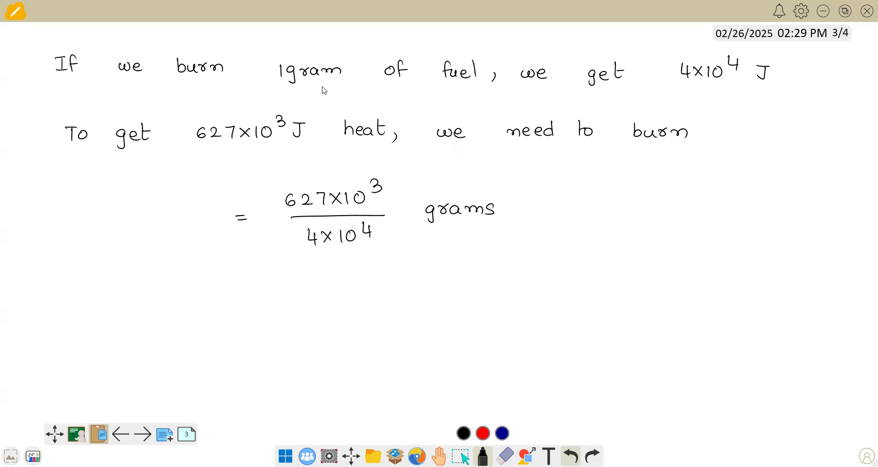
pyautogui.moveTo(347, 102)
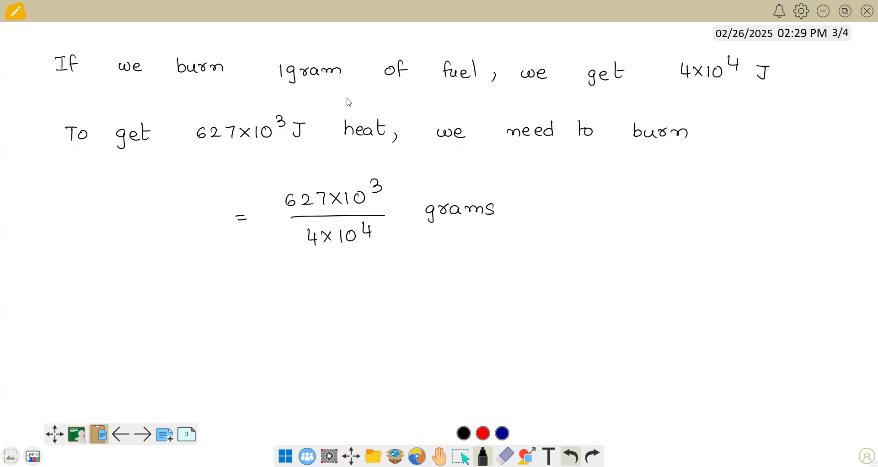
pyautogui.moveTo(303, 62)
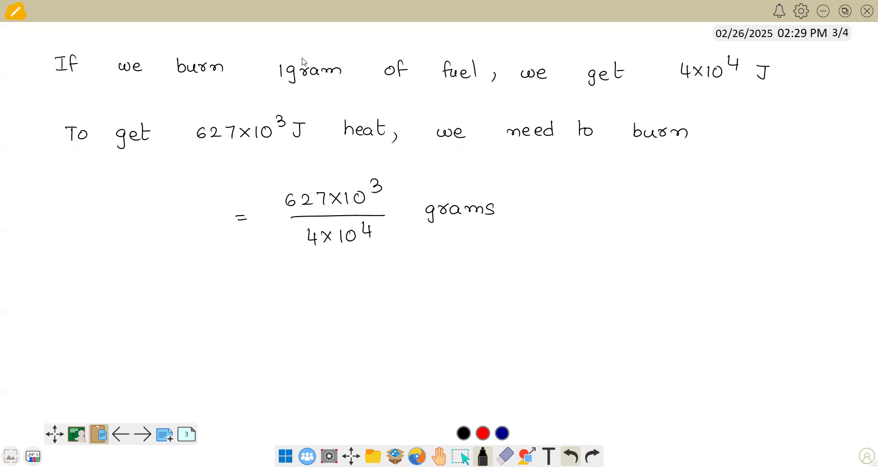
pyautogui.moveTo(738, 62)
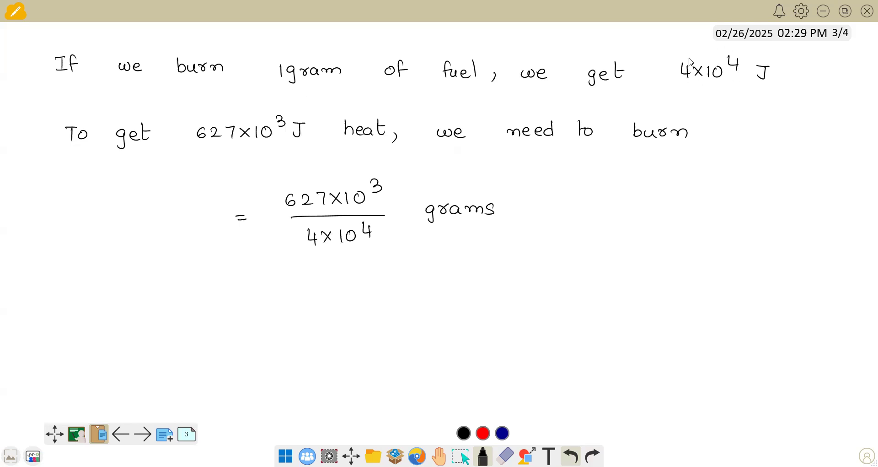
pyautogui.moveTo(683, 102)
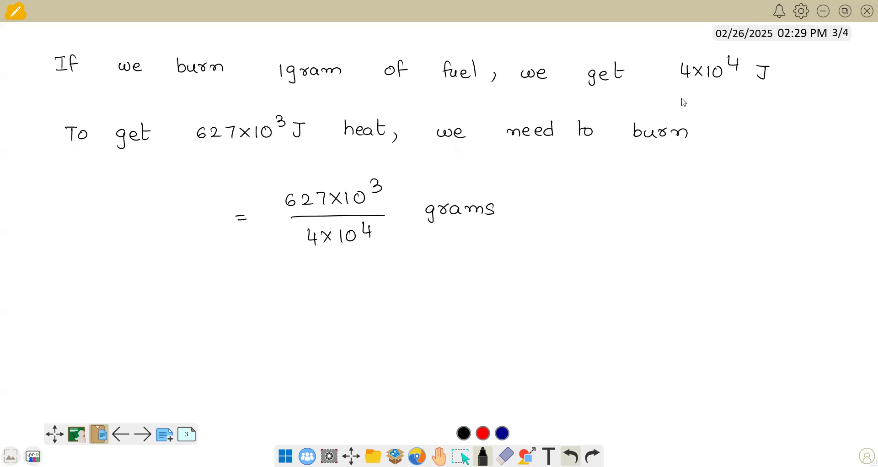
pyautogui.moveTo(239, 140)
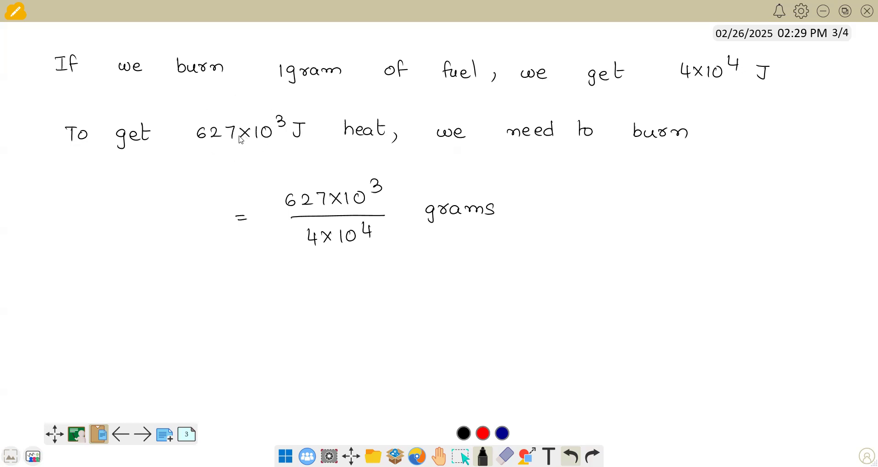
pyautogui.moveTo(480, 102)
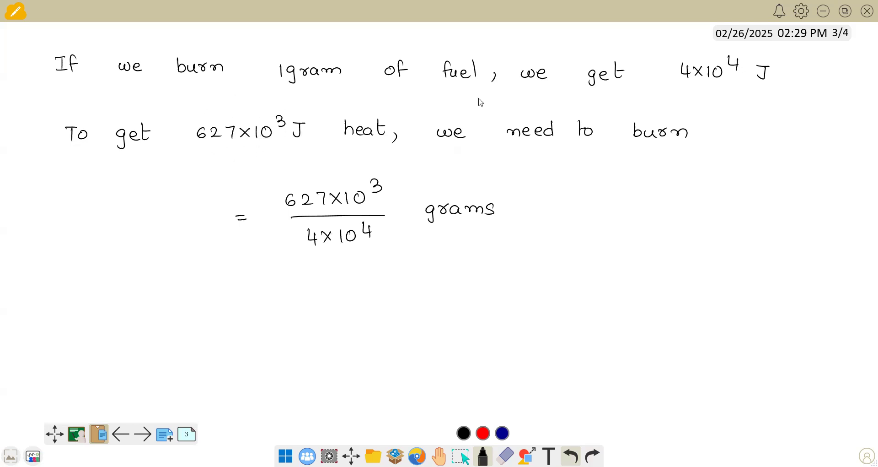
pyautogui.moveTo(444, 232)
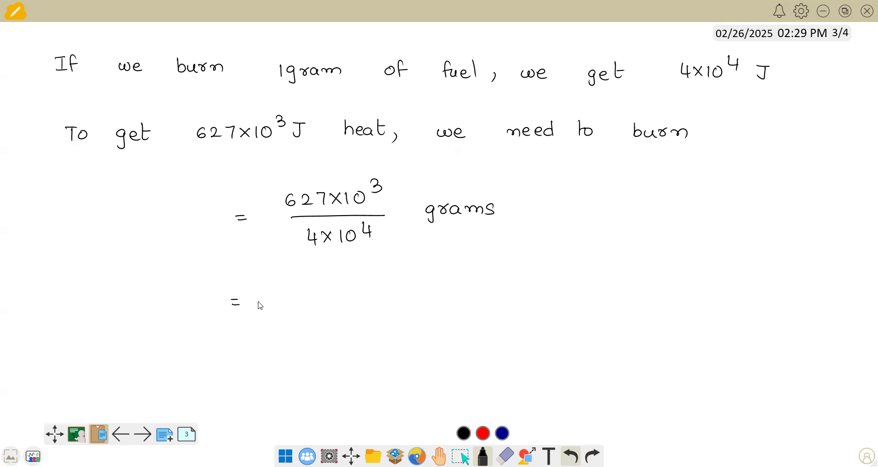
pyautogui.moveTo(283, 295)
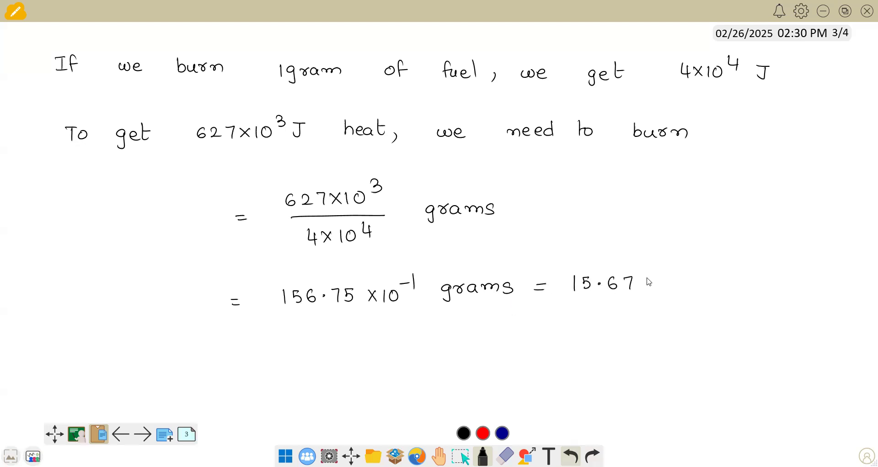
# Write '= 156.75×10⁻¹ grams = 15.675 g' and 'every minute we need to burn 15.675 grams'.
pyautogui.write('5 g')
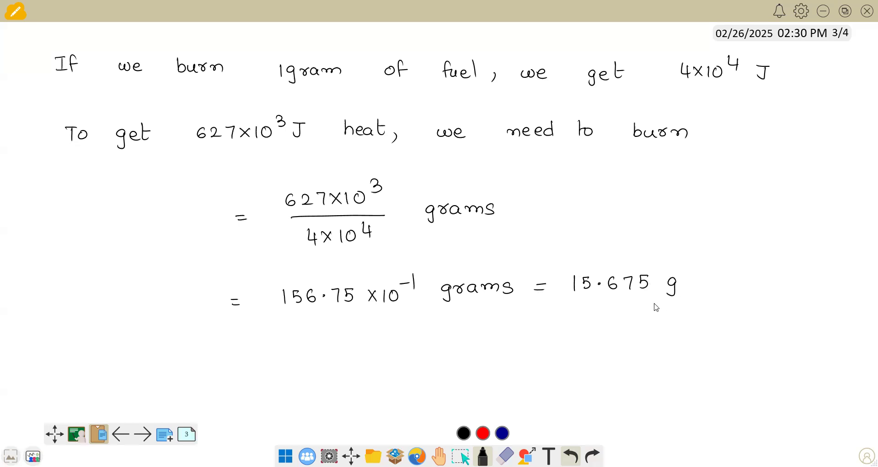
pyautogui.moveTo(686, 284)
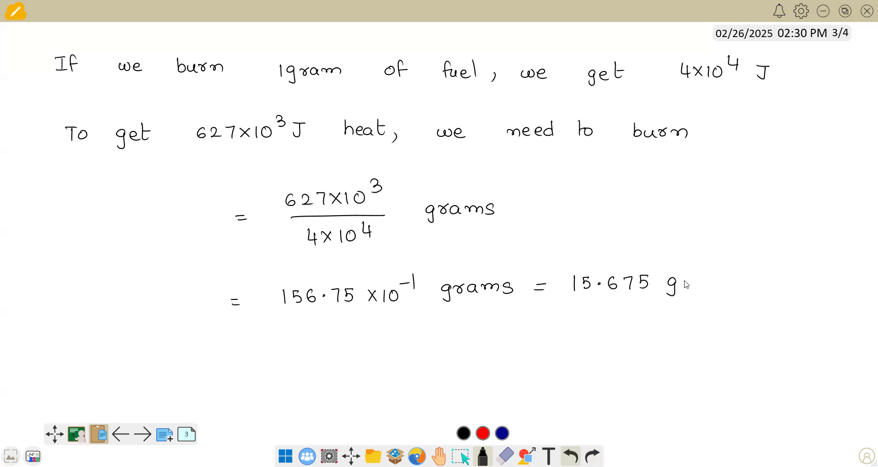
pyautogui.moveTo(236, 274)
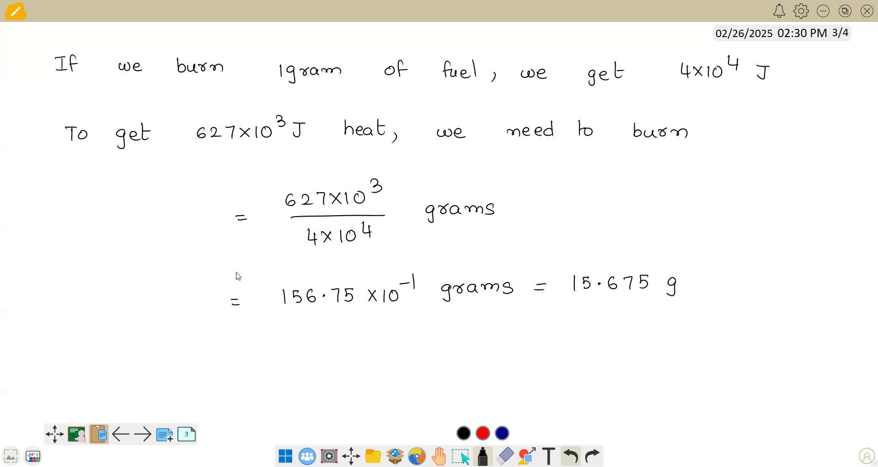
pyautogui.moveTo(50, 340)
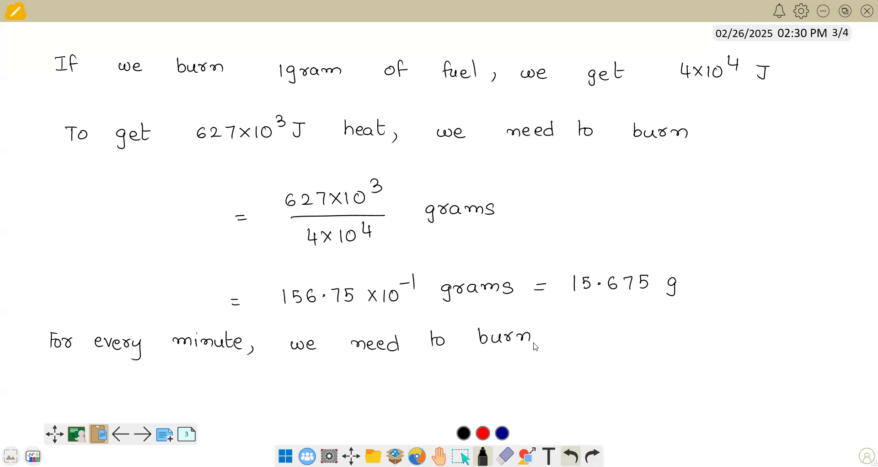
pyautogui.write('s 15.675')
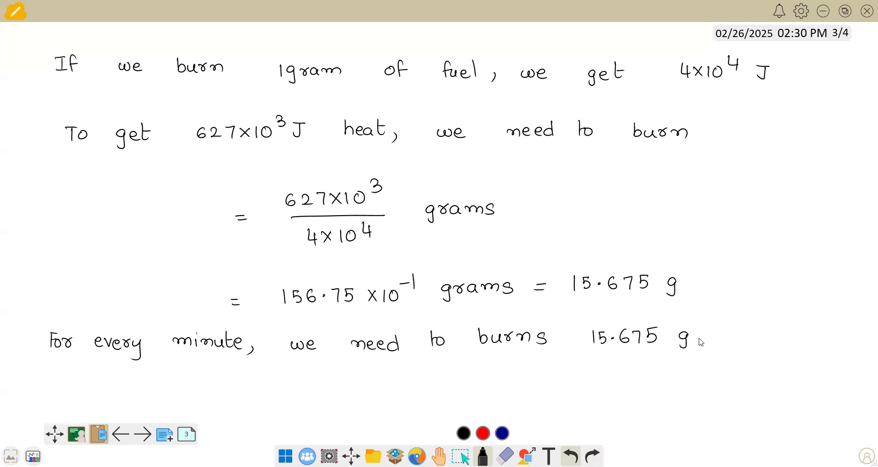
pyautogui.write('grams')
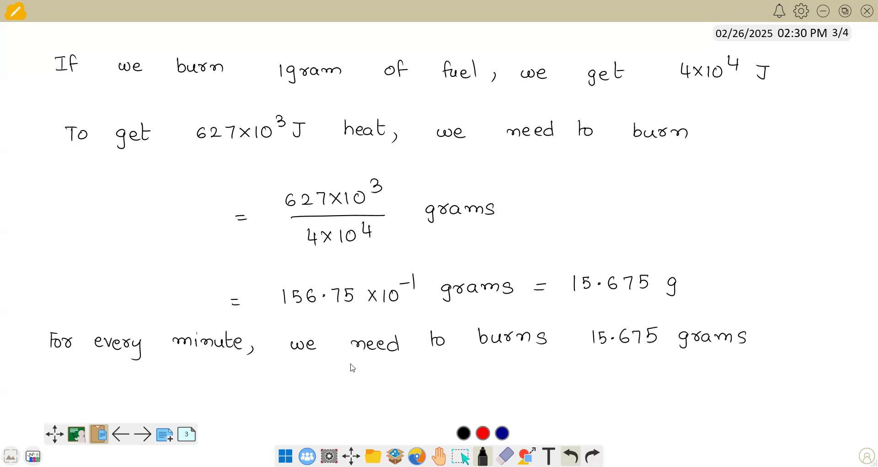
pyautogui.click(119, 434)
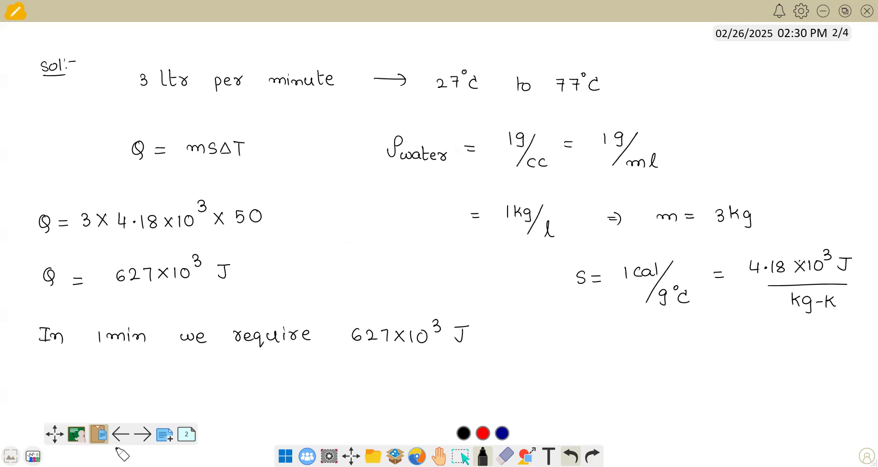
pyautogui.click(119, 433)
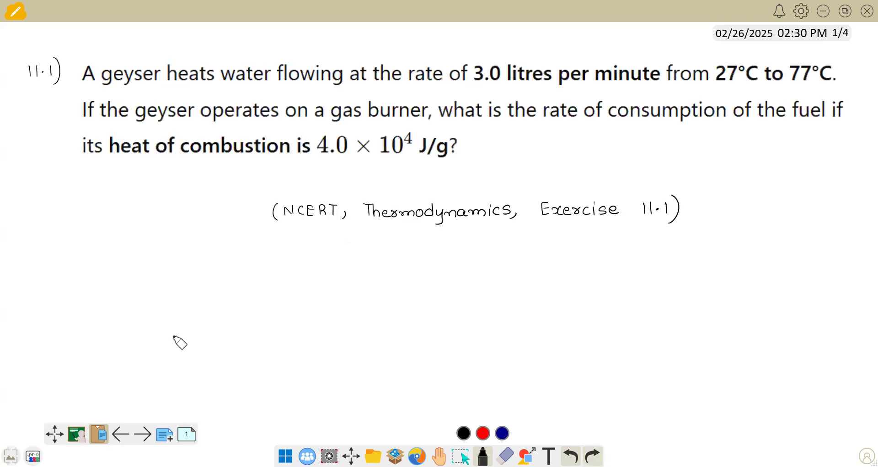
pyautogui.moveTo(357, 262)
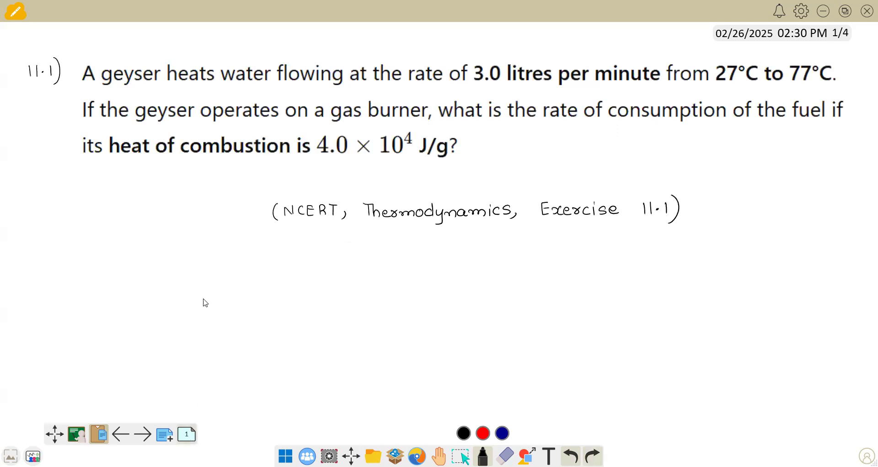
pyautogui.click(149, 434)
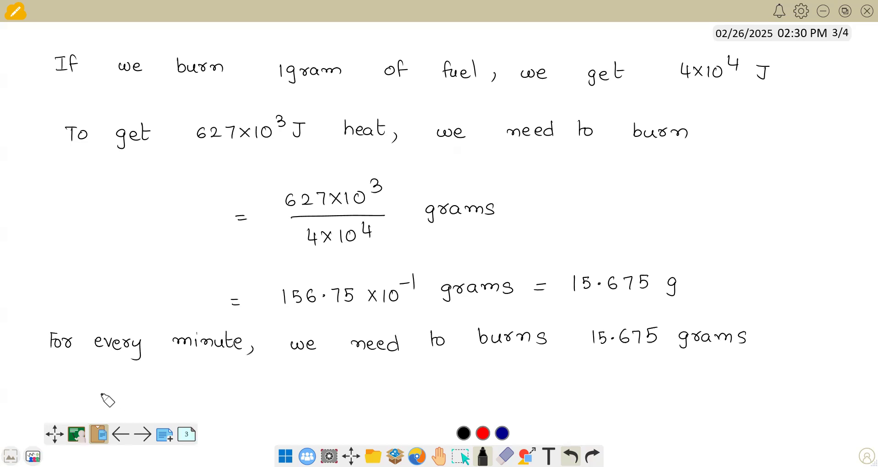
# Write 'Rate of consumption of fuel = 15.675 g/min ≃ 16 g/min'.
pyautogui.write('Rate of consumption o')
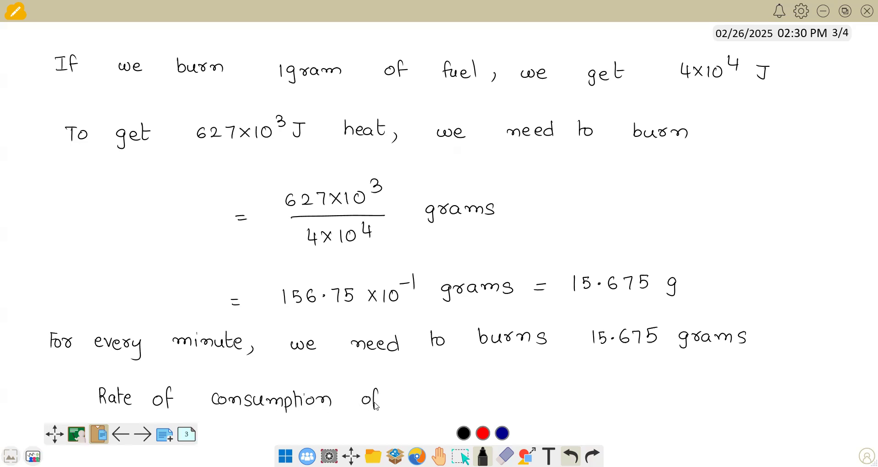
pyautogui.write('fuel')
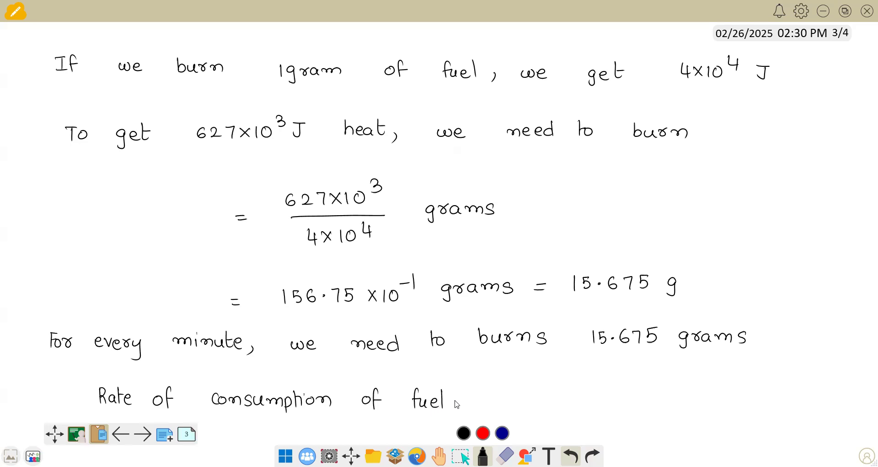
pyautogui.write('15.675 g/min ≃')
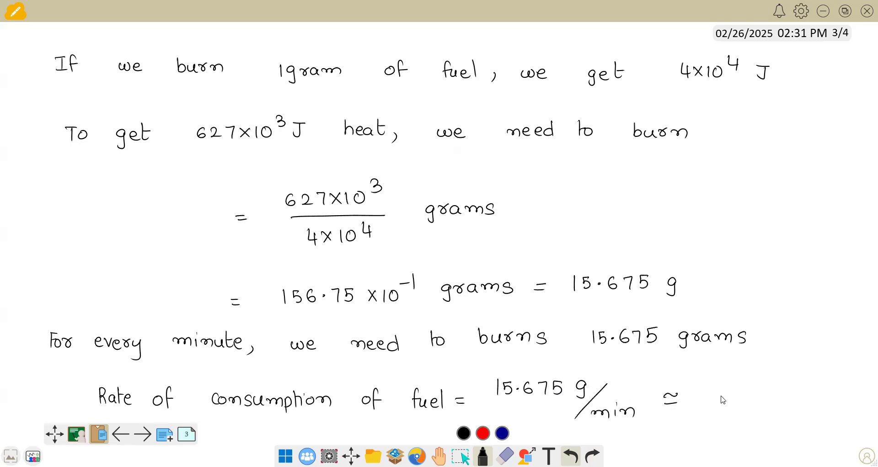
pyautogui.write('16 g')
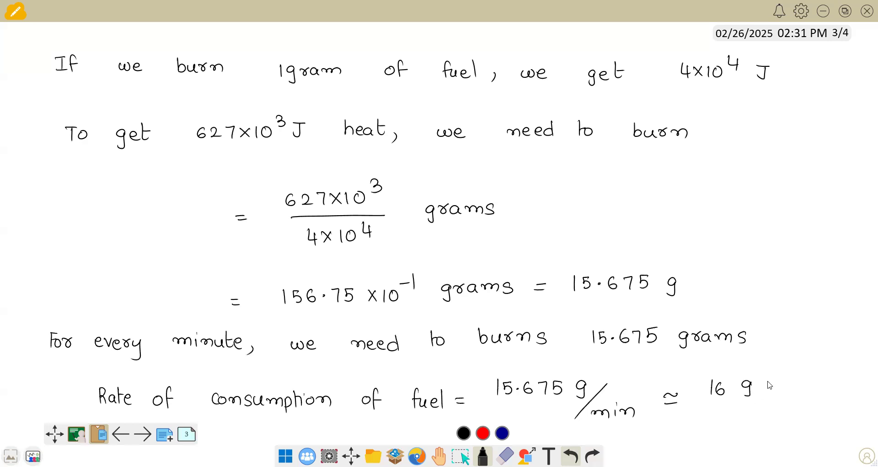
pyautogui.moveTo(751, 381); pyautogui.dragTo(784, 415)
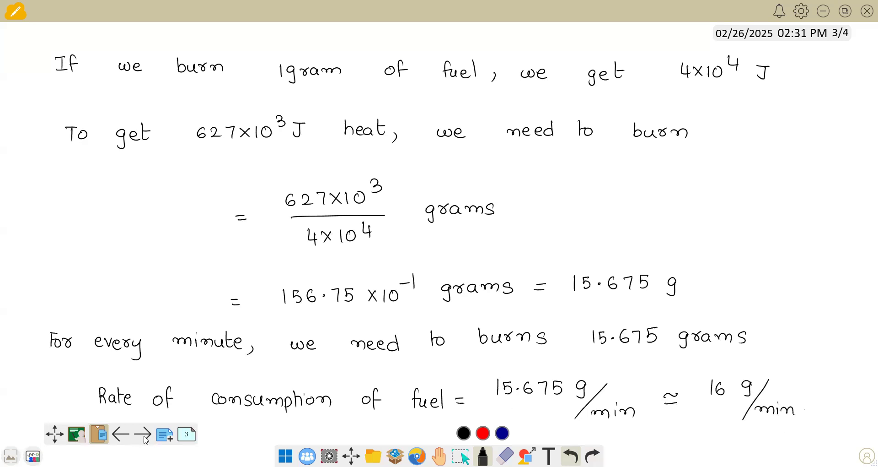
pyautogui.click(117, 434)
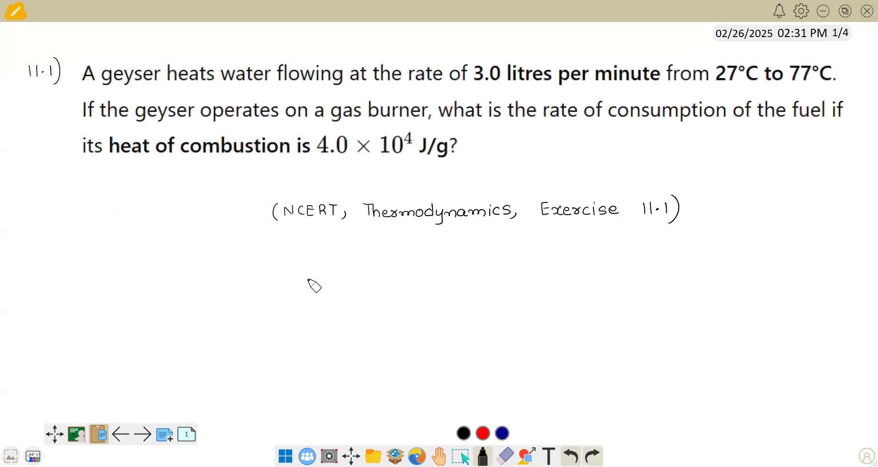
pyautogui.click(148, 434)
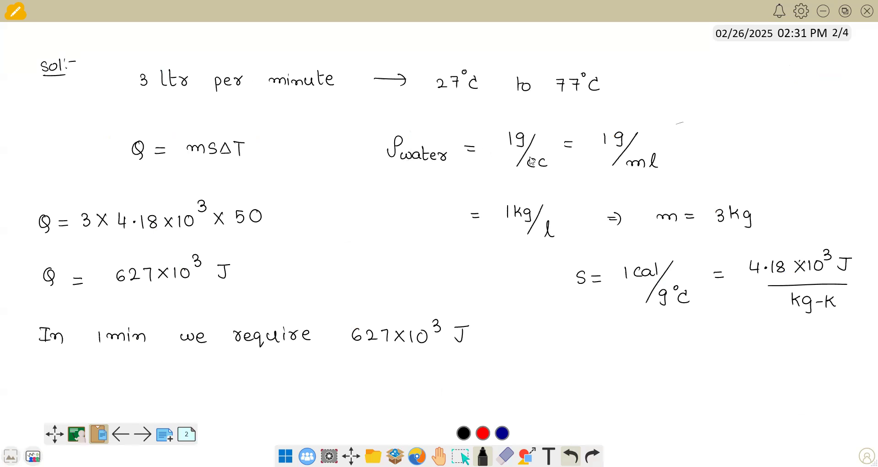
pyautogui.moveTo(647, 170)
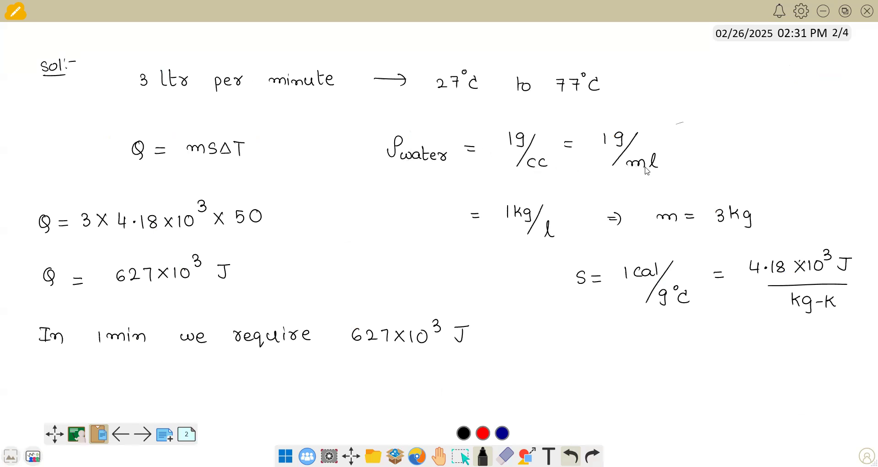
pyautogui.moveTo(488, 217)
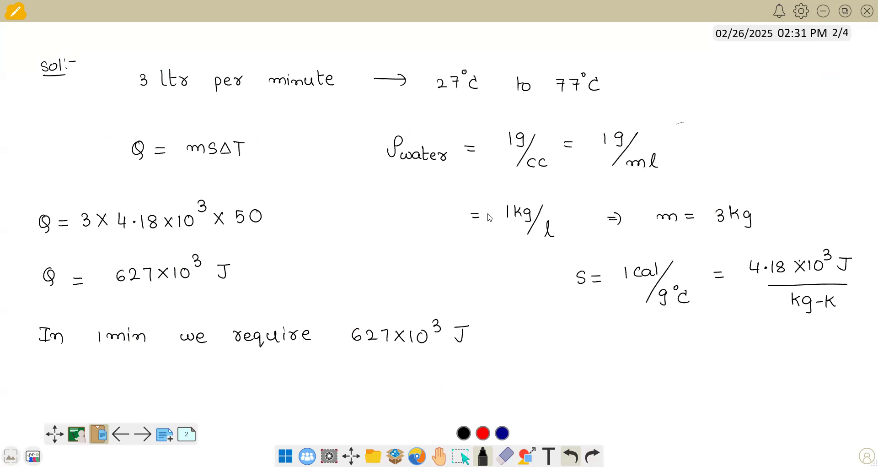
pyautogui.moveTo(518, 223)
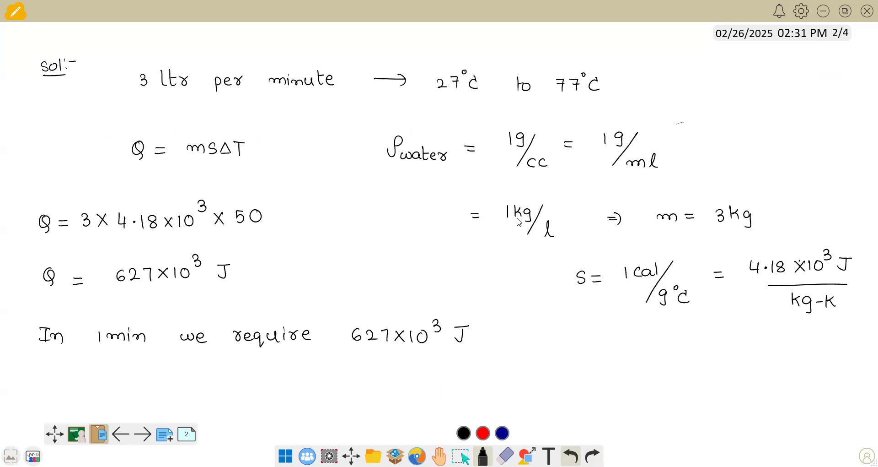
pyautogui.moveTo(440, 281)
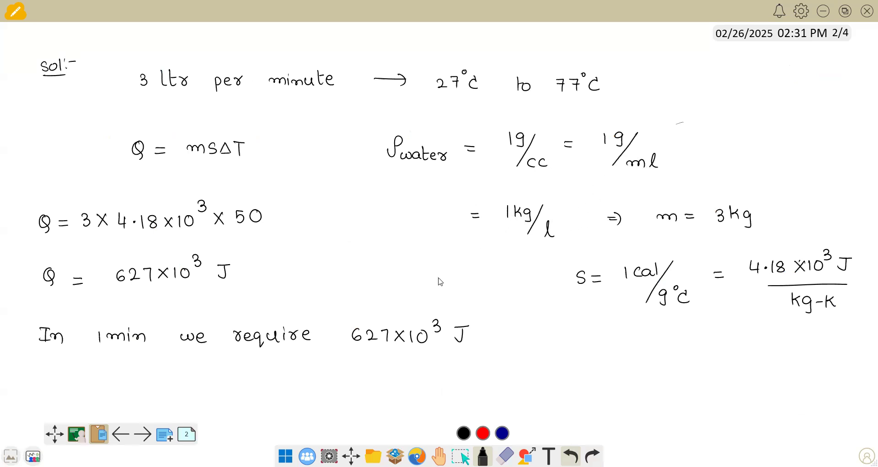
pyautogui.moveTo(465, 258)
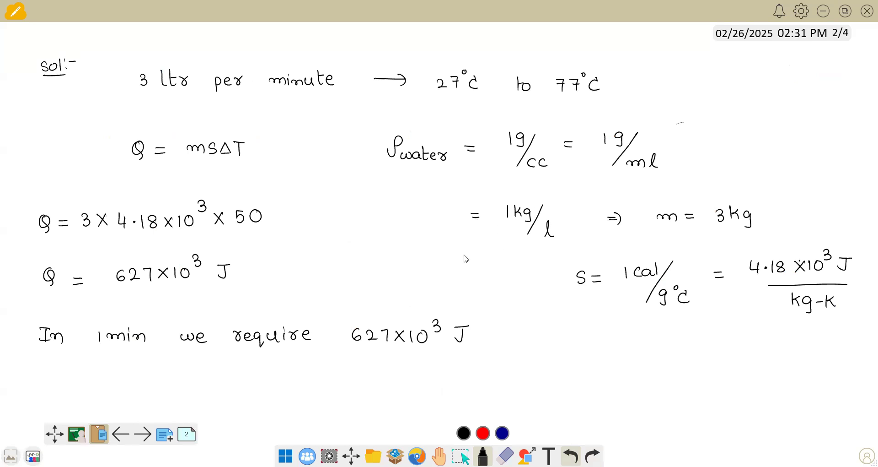
pyautogui.moveTo(432, 246)
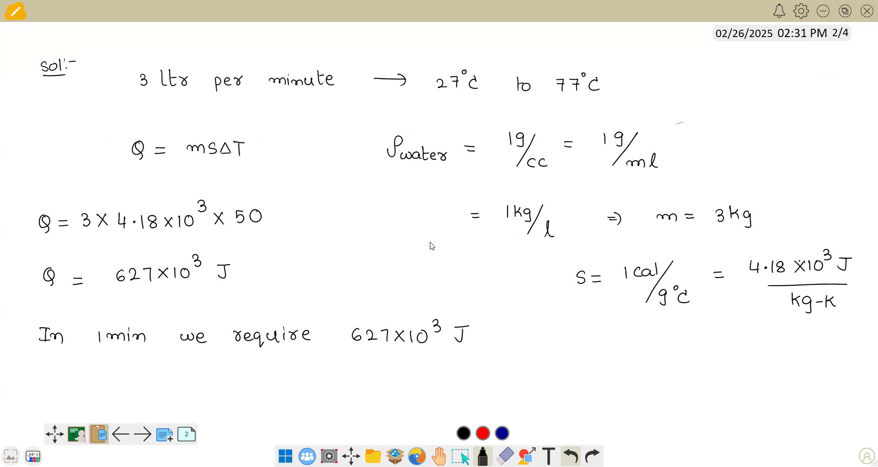
pyautogui.click(143, 434)
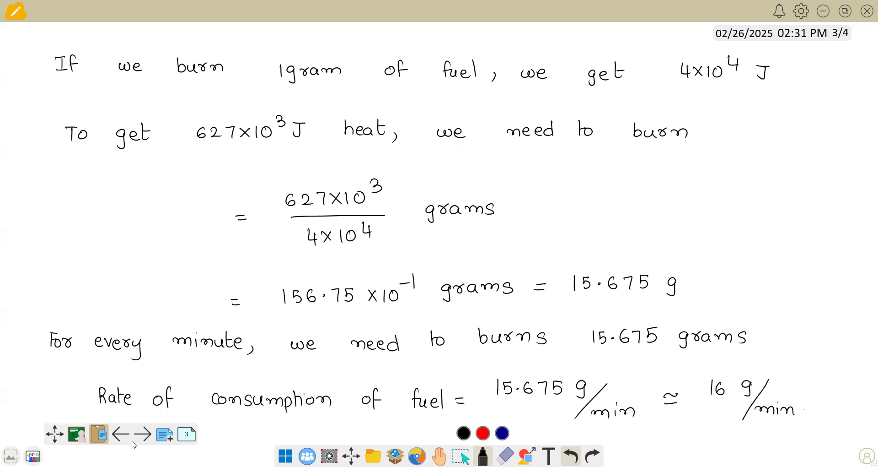
pyautogui.moveTo(625, 23)
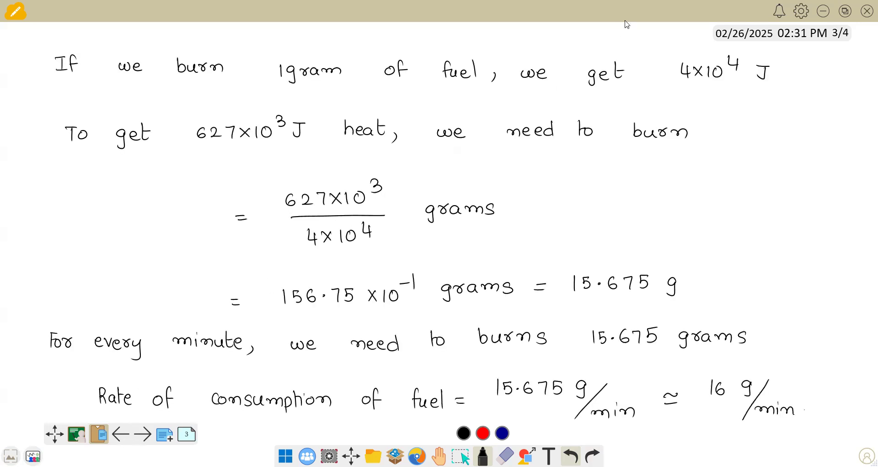